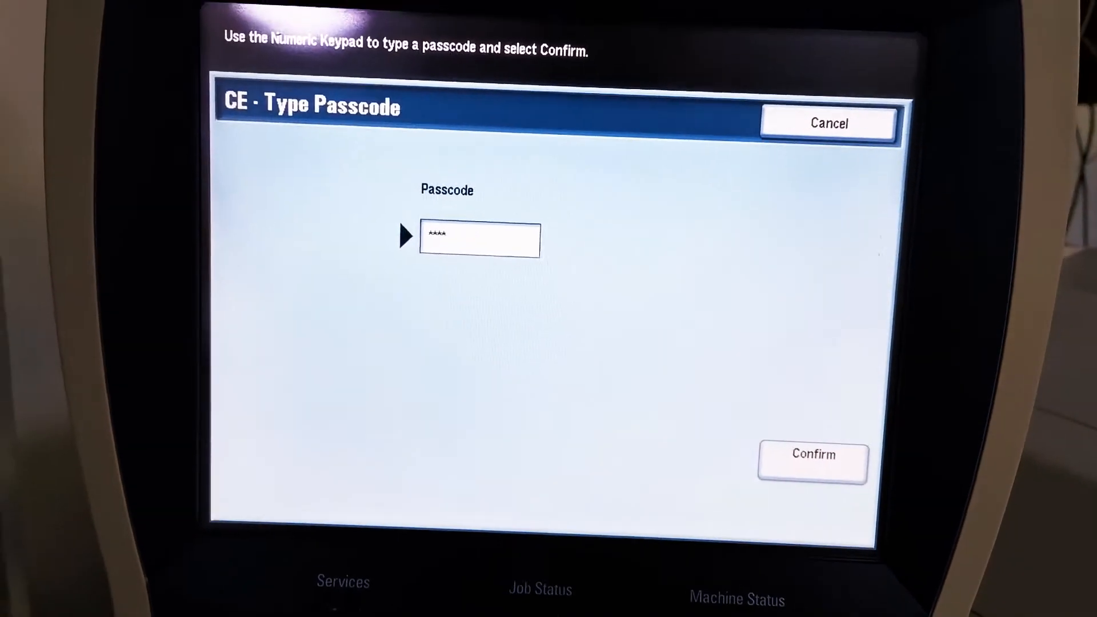
# Confirm the CE passcode and open Connectivity & Network Setup under Tools System Settings.
pyautogui.click(813, 462)
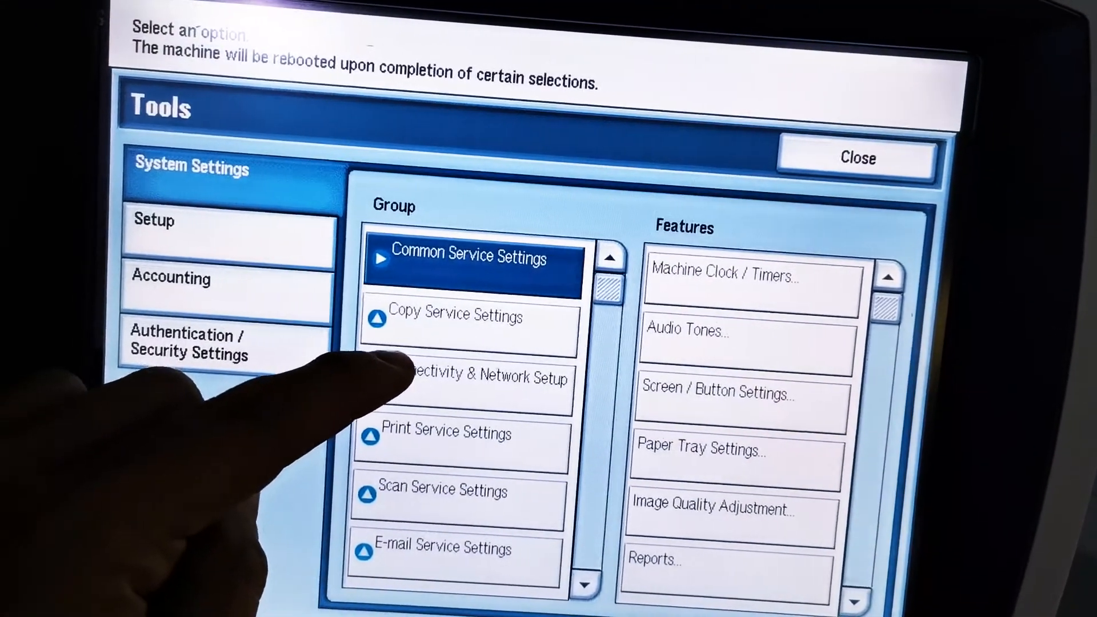
pyautogui.click(465, 378)
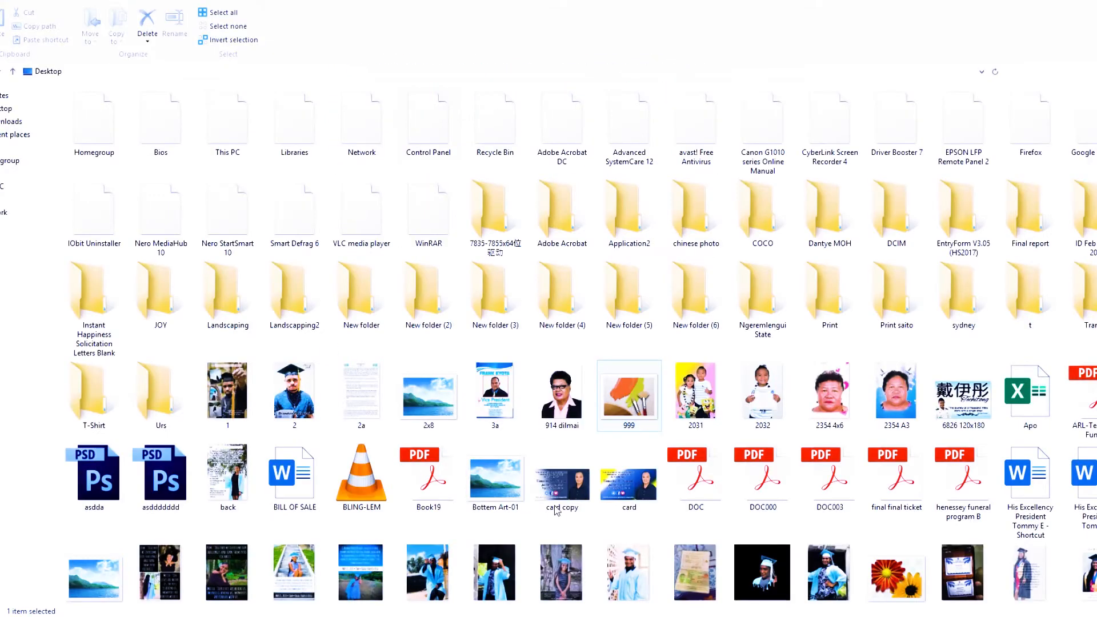
# Open Control Panel from its desktop shortcut and view Devices and Printers.
pyautogui.click(1041, 71)
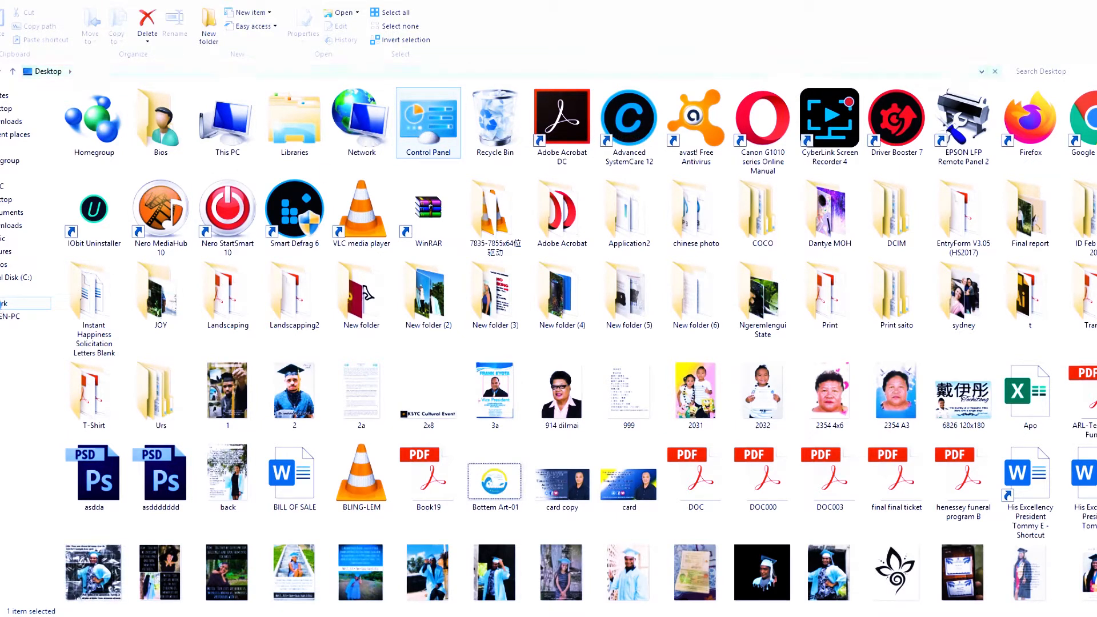
pyautogui.click(93, 392)
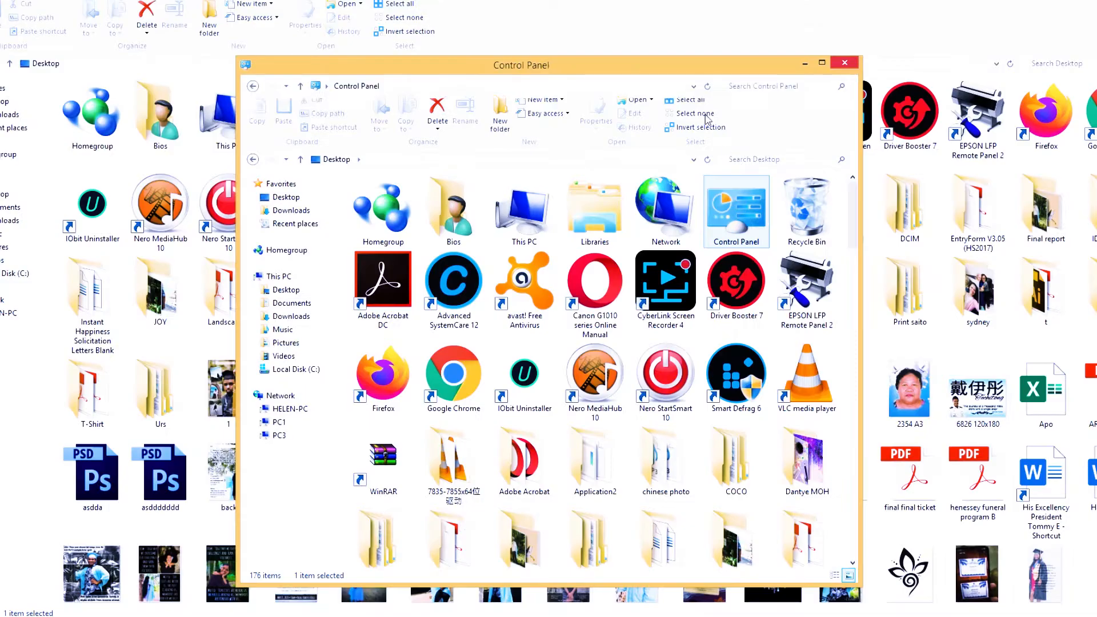
pyautogui.doubleClick(736, 210)
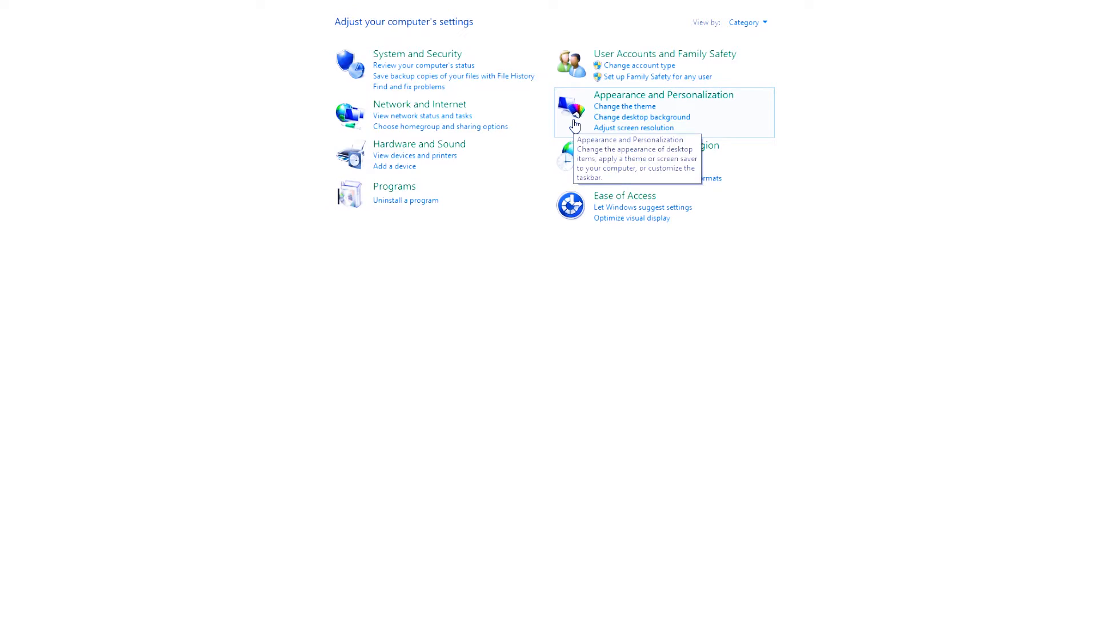
pyautogui.click(746, 22)
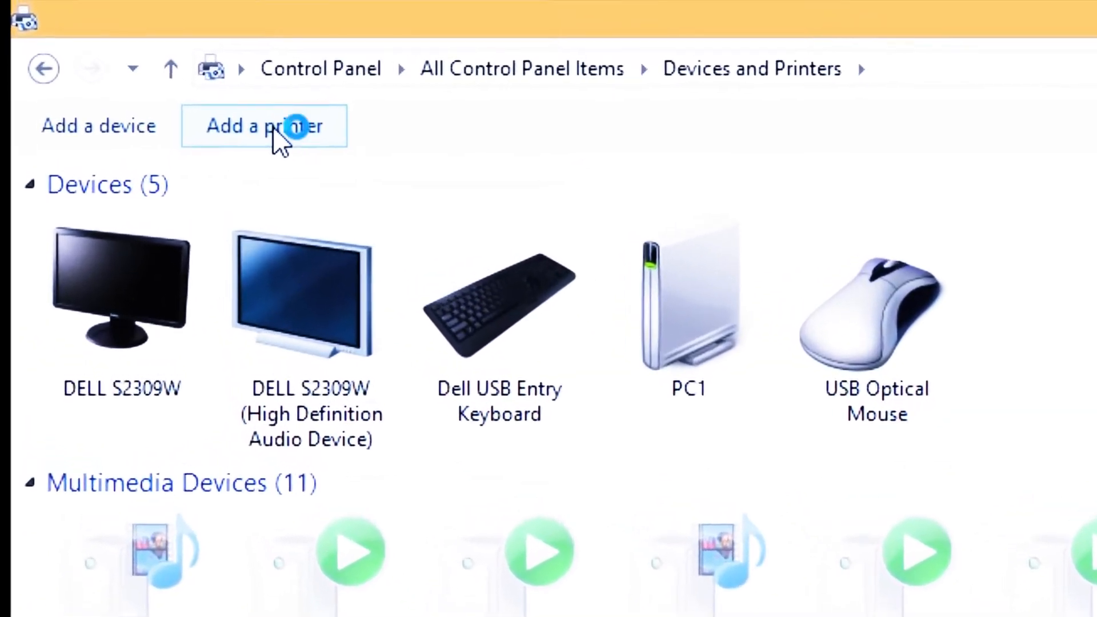
# Launch the Add Printer wizard and scroll through the network printers it finds.
pyautogui.click(265, 127)
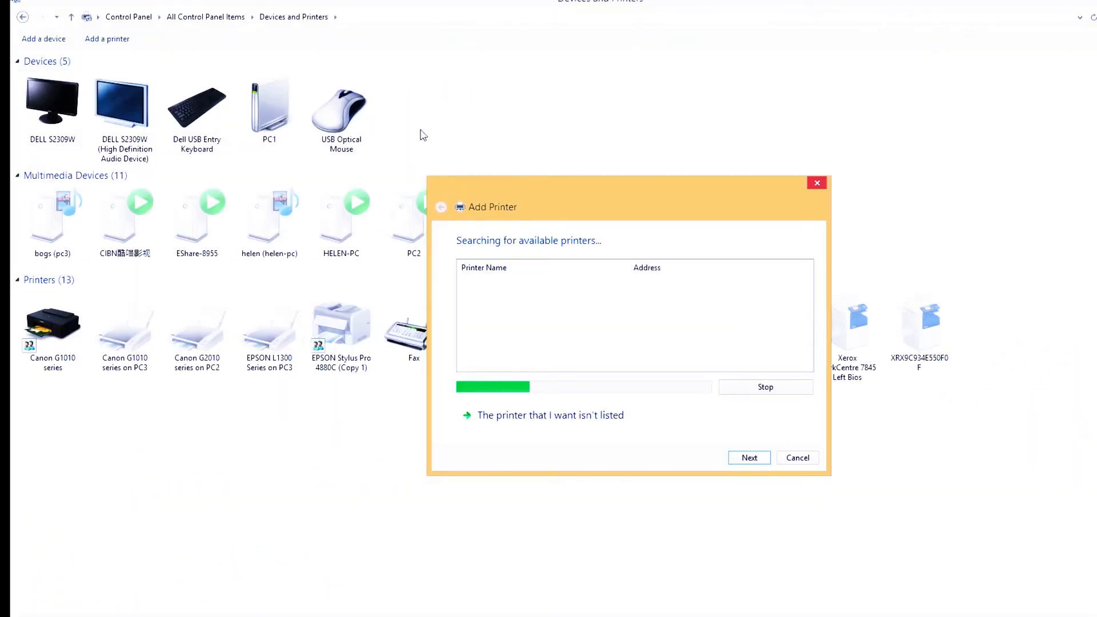
pyautogui.moveTo(886, 232)
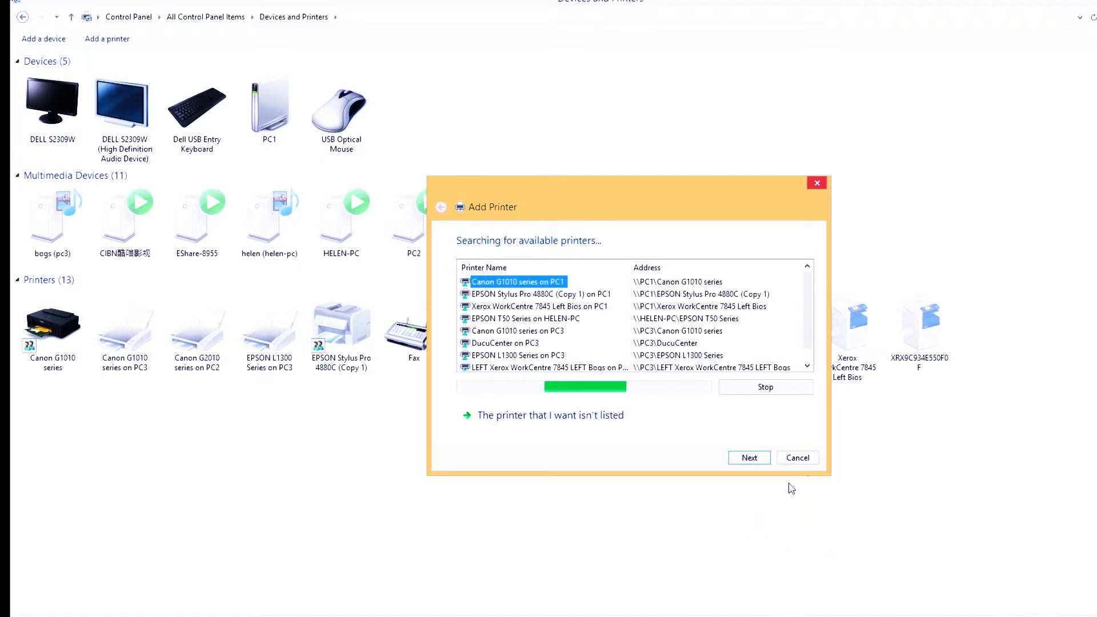
pyautogui.moveTo(565, 440)
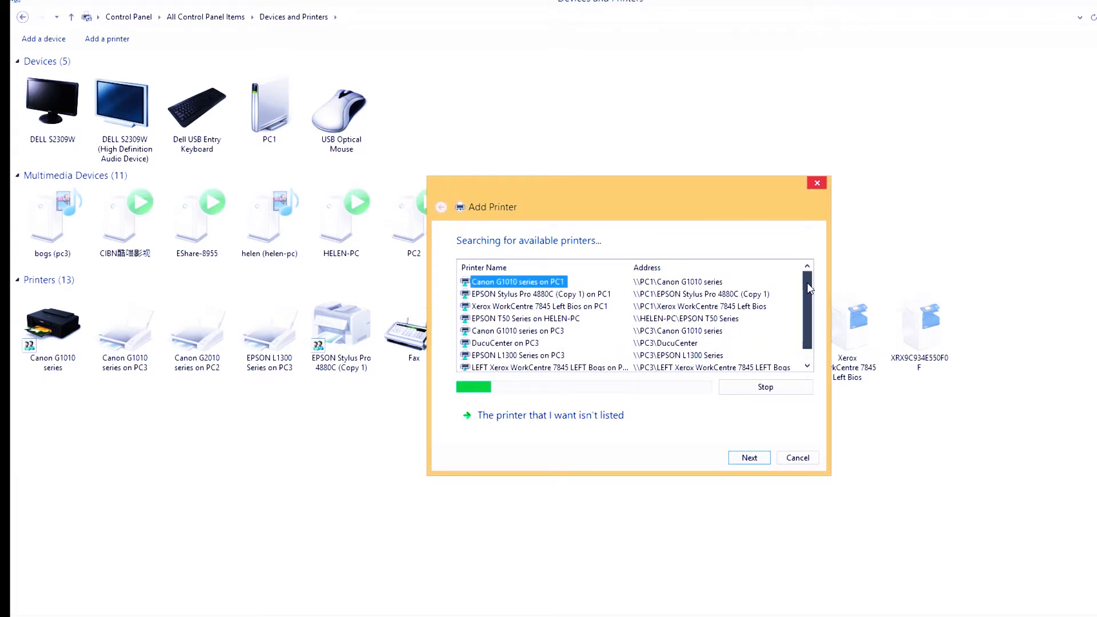
pyautogui.scroll(-3)
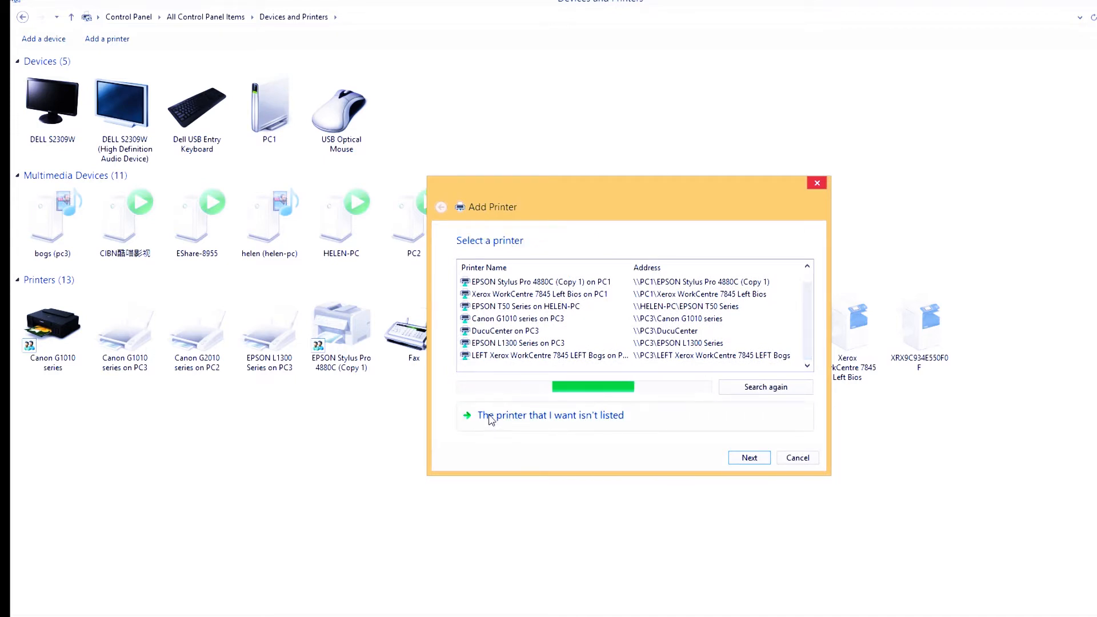
# Mark the printer as not listed and choose adding it by TCP/IP address or hostname.
pyautogui.click(551, 415)
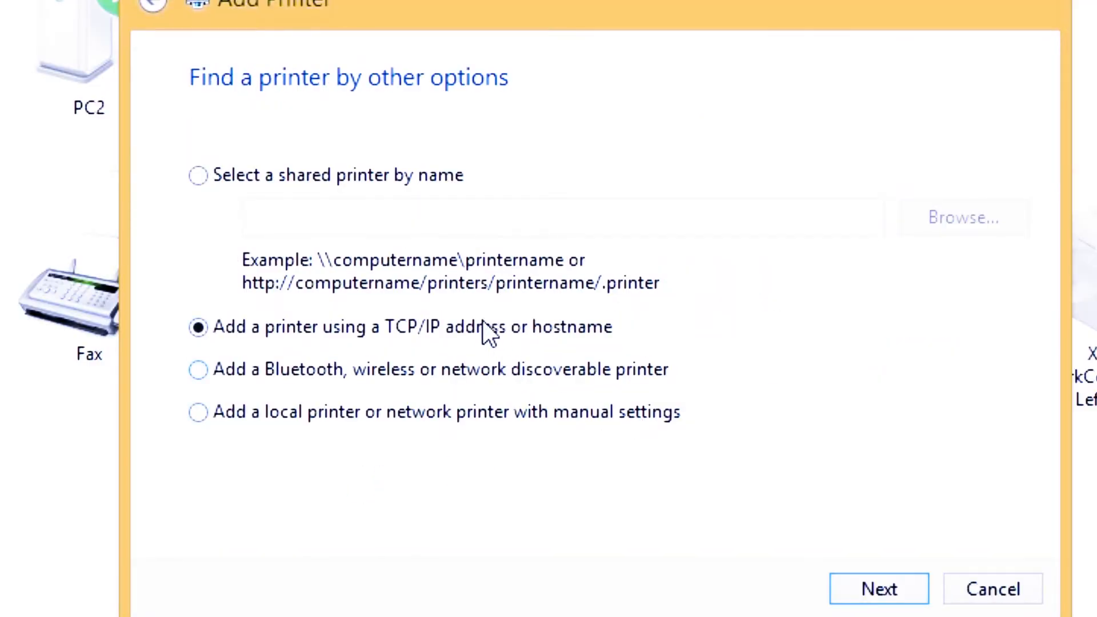
pyautogui.moveTo(472, 168)
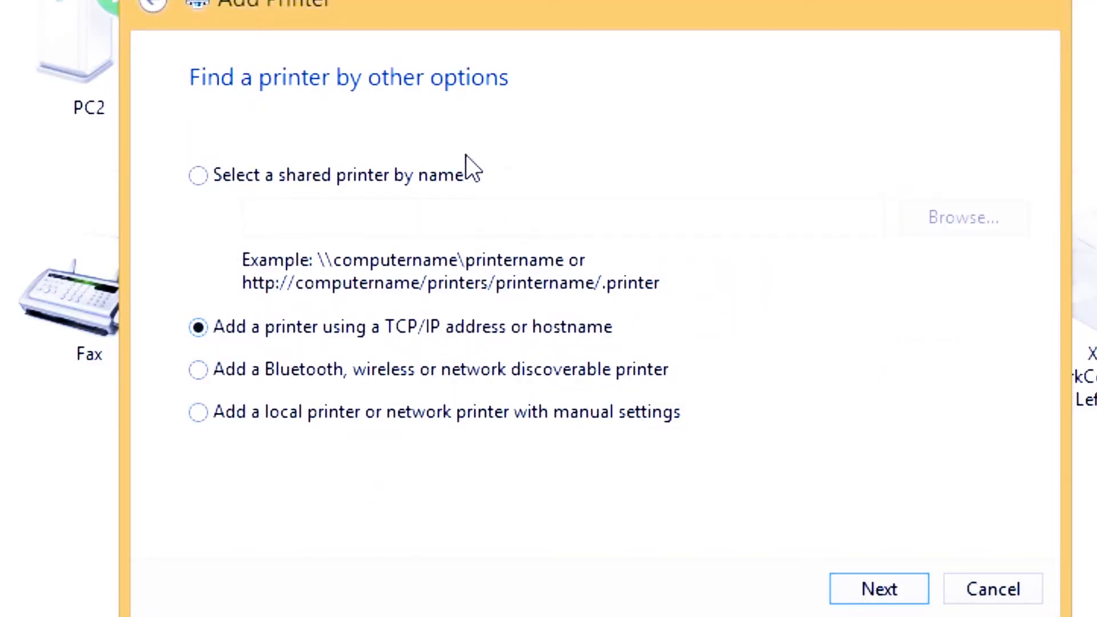
pyautogui.moveTo(490, 146)
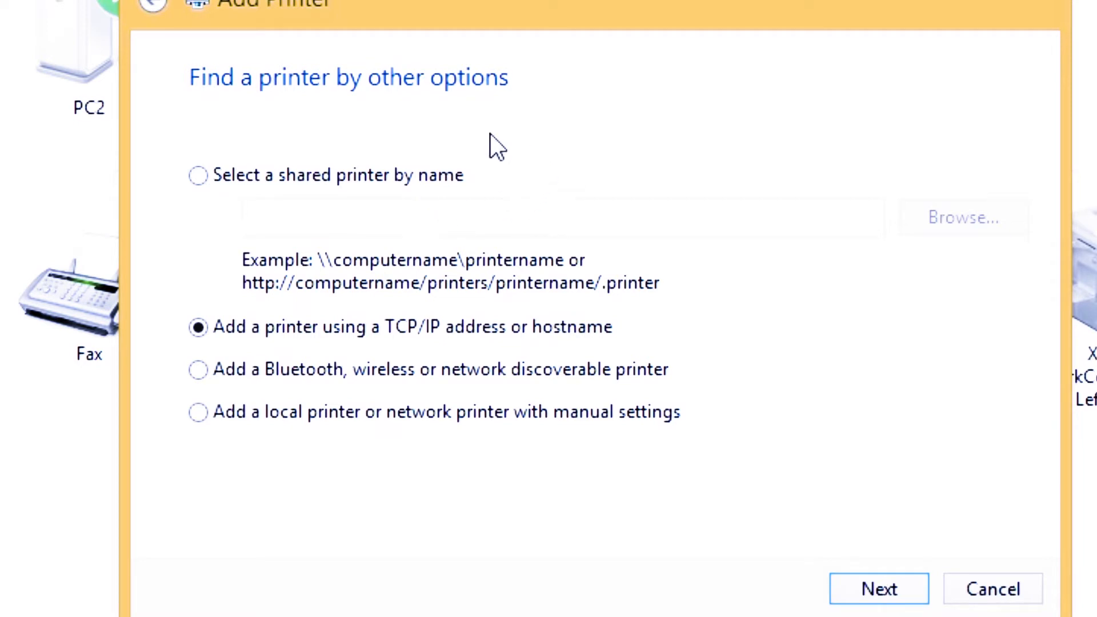
pyautogui.moveTo(554, 191)
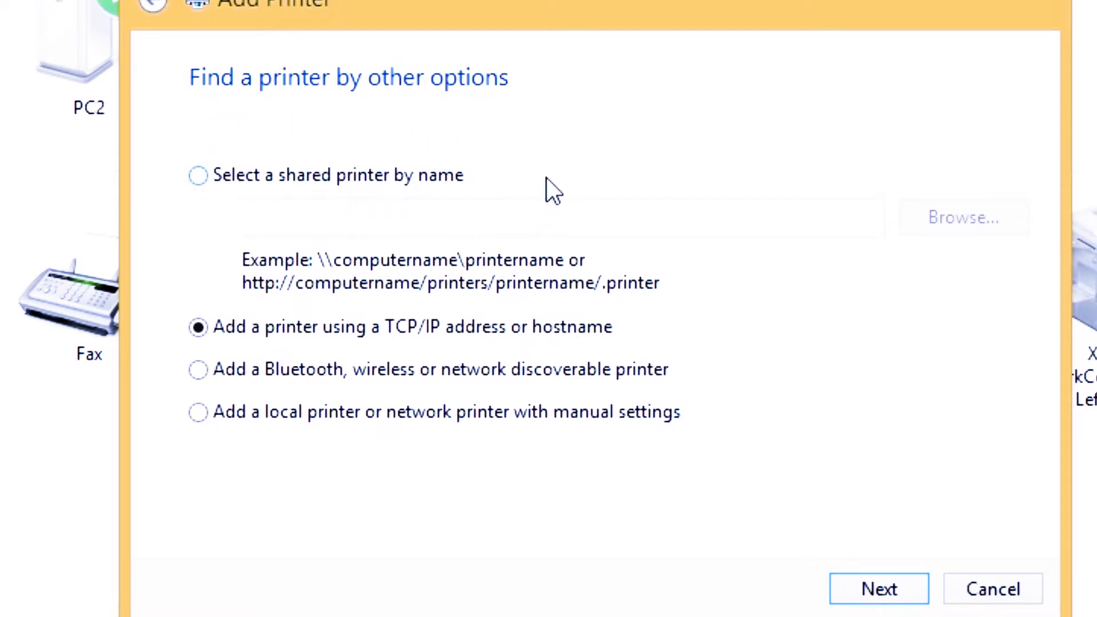
# Move to the printer address page and set Device type to TCP/IP Device.
pyautogui.click(878, 588)
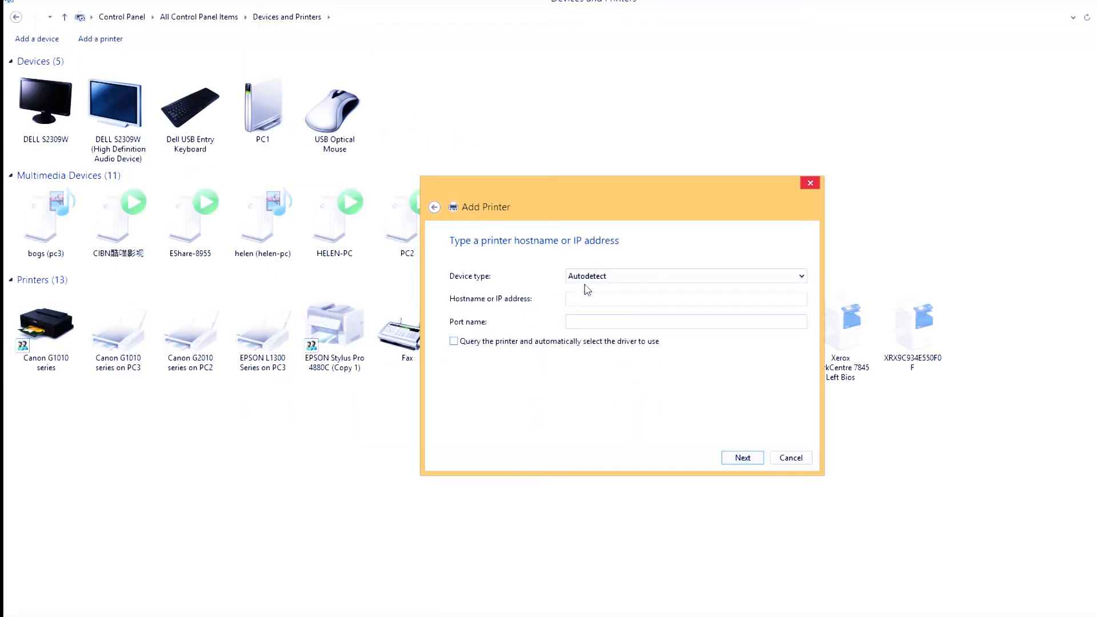
pyautogui.click(800, 275)
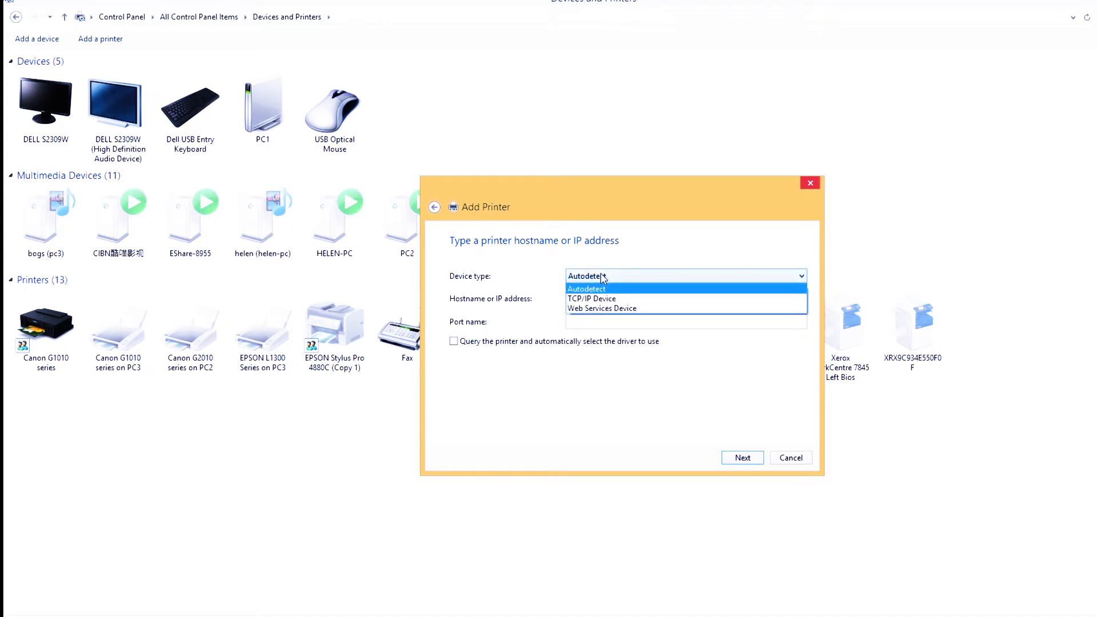
pyautogui.moveTo(592, 299)
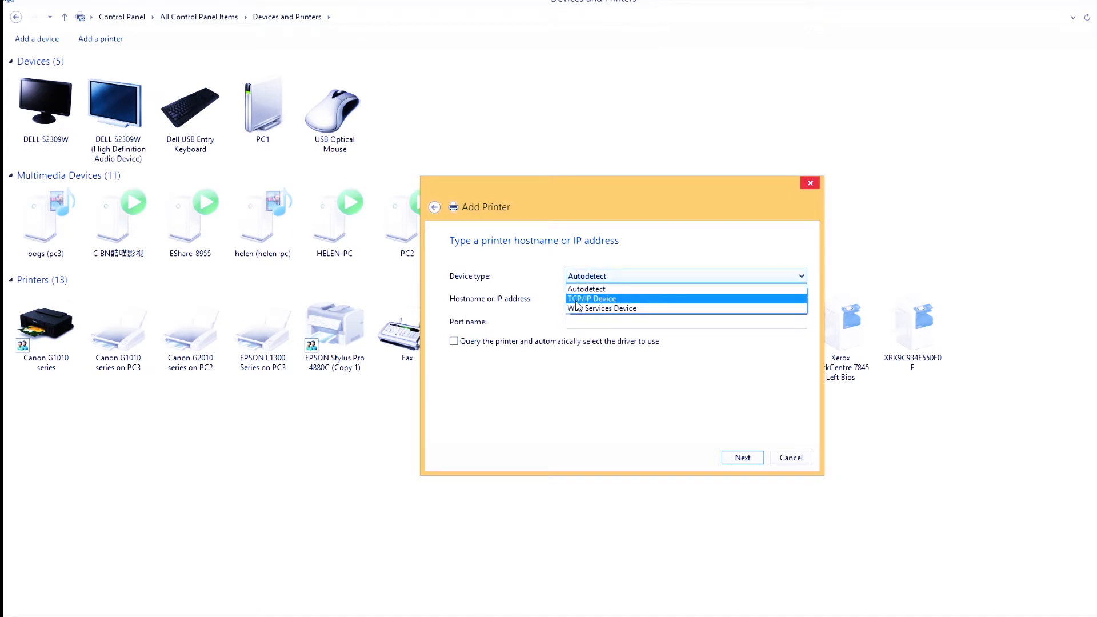
pyautogui.click(591, 298)
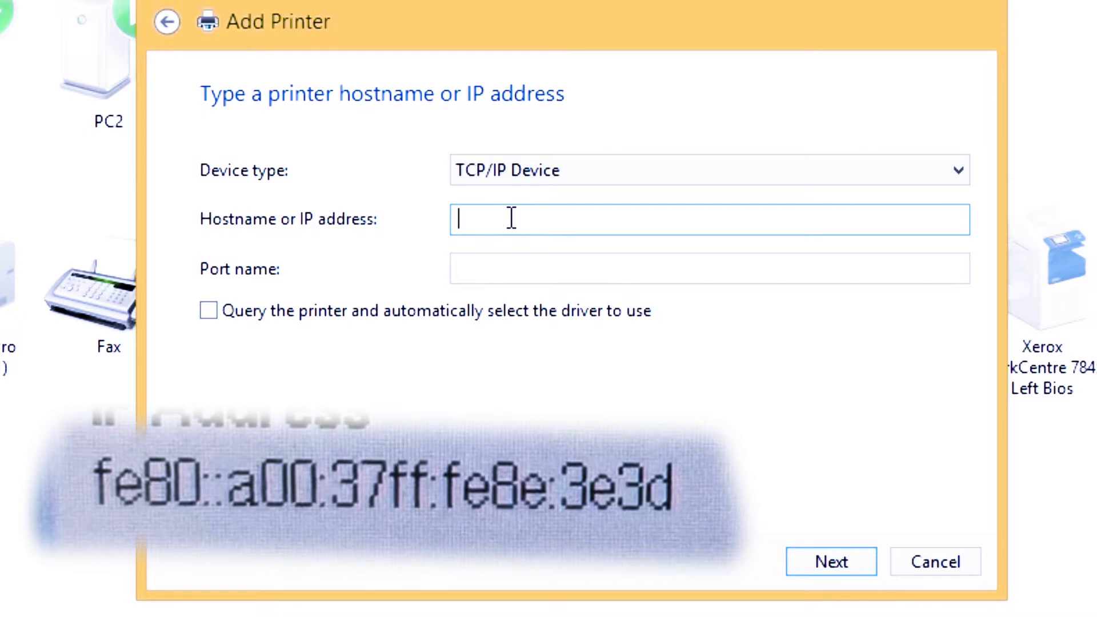
# Enter hostname fe80::a00:37ff:fe8e:3e3d and select the trailing _2 in Port name.
pyautogui.write('fe')
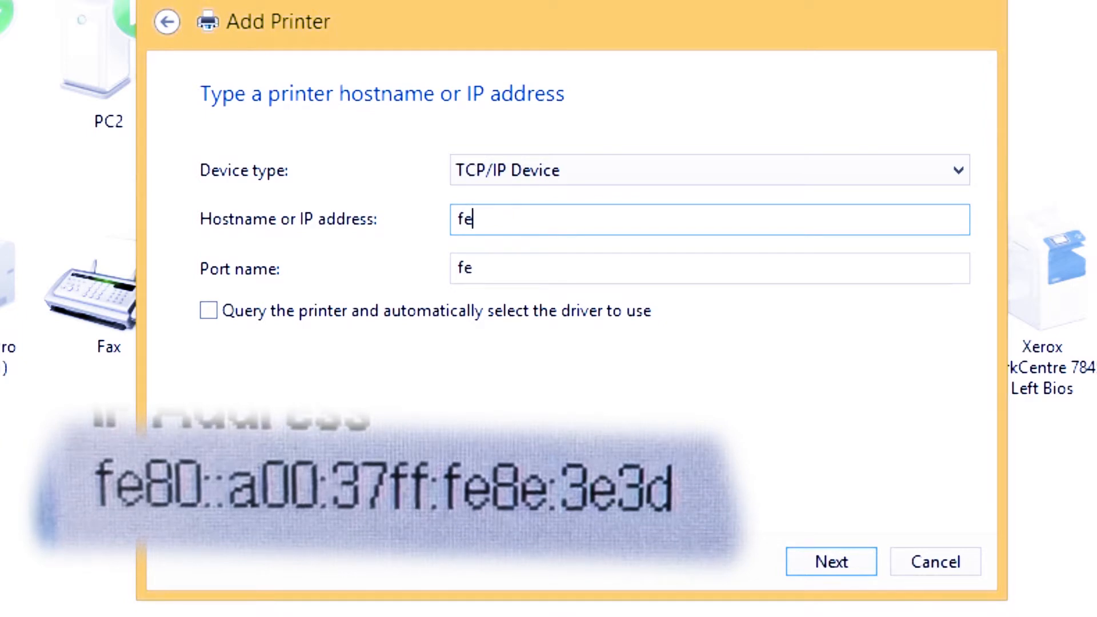
pyautogui.write('80::')
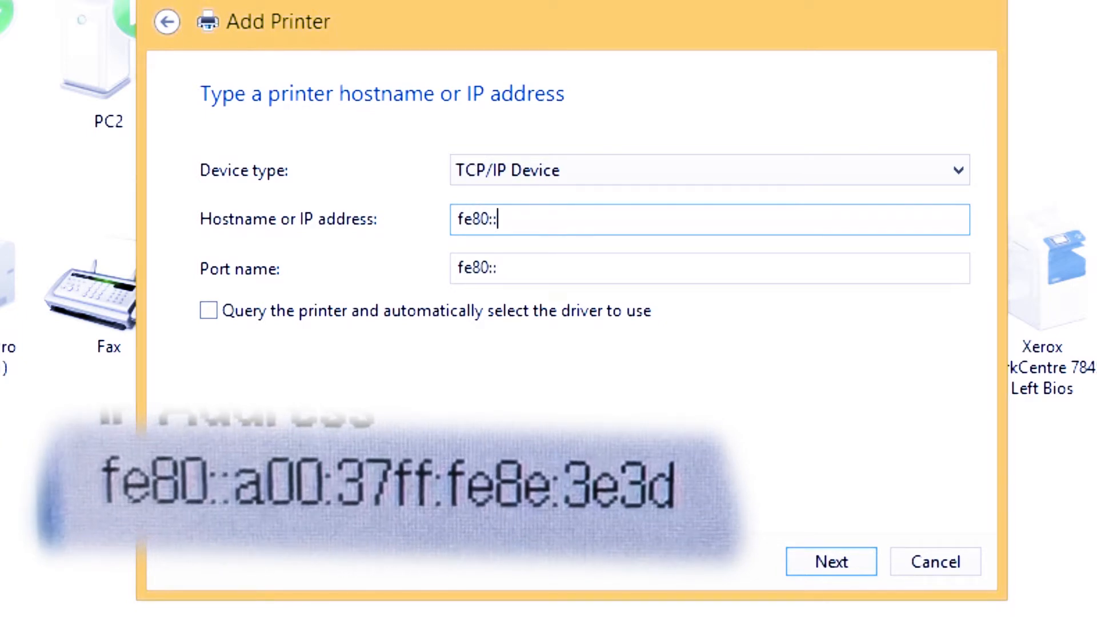
pyautogui.write('a')
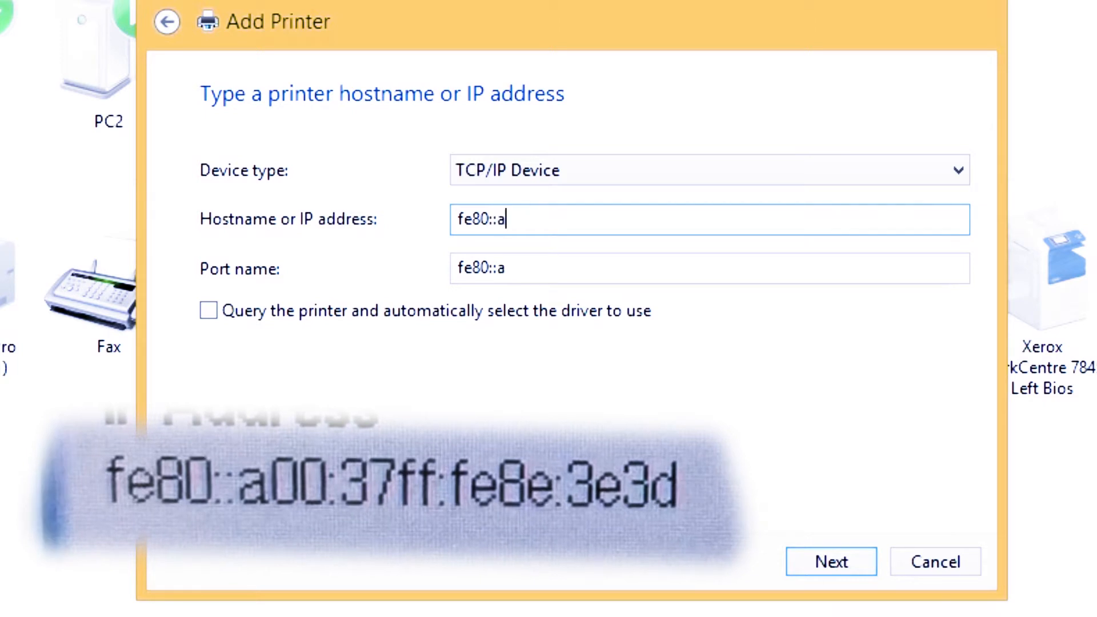
pyautogui.write('00')
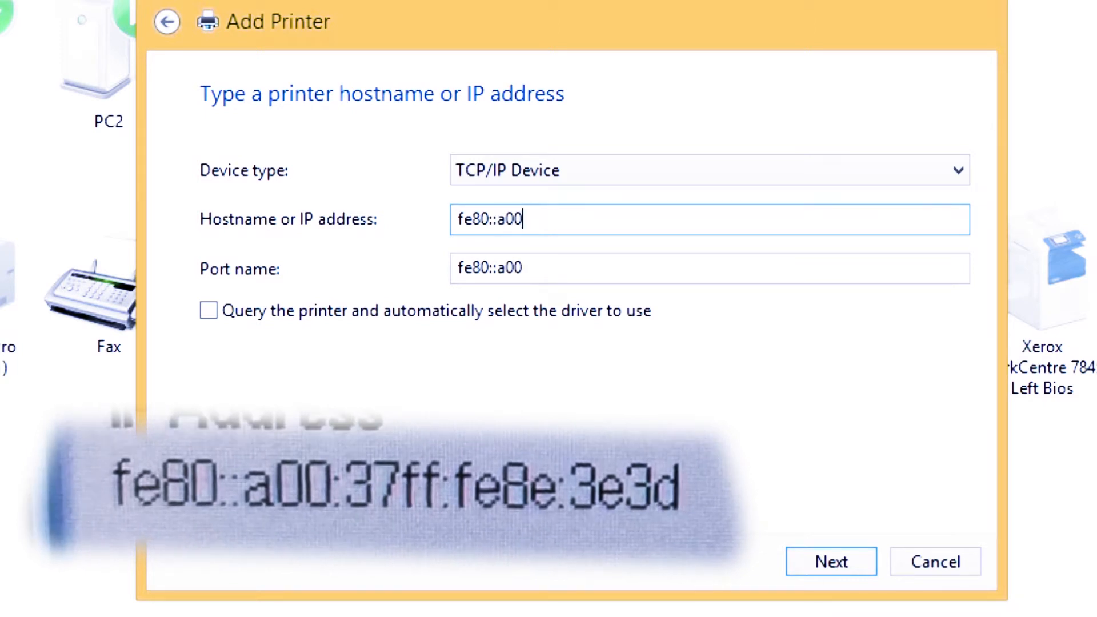
pyautogui.write(':3')
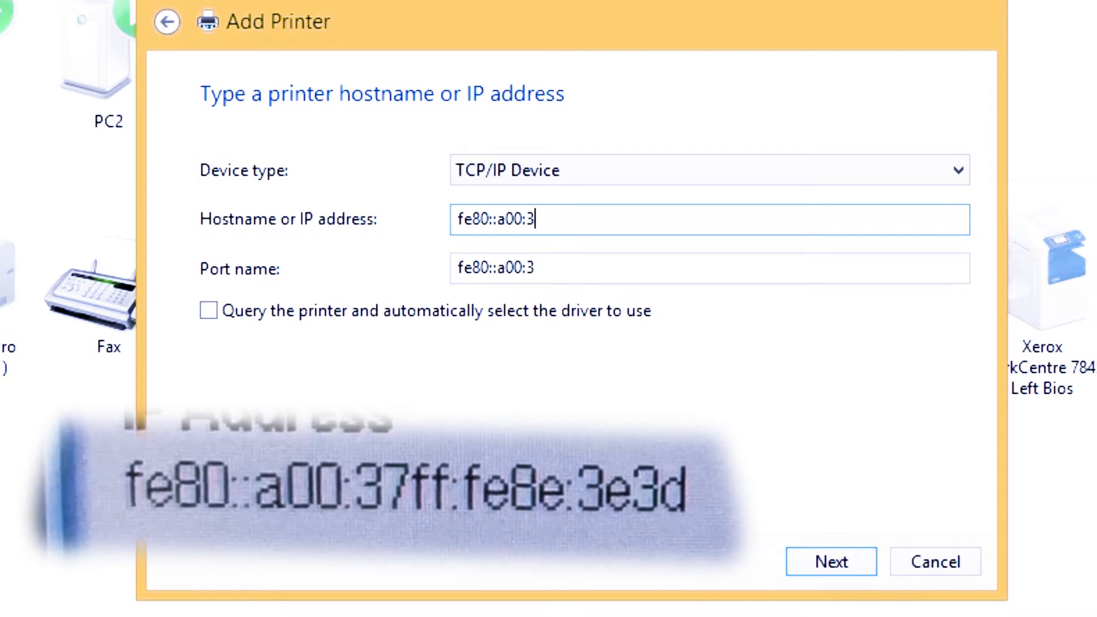
pyautogui.write('7ff')
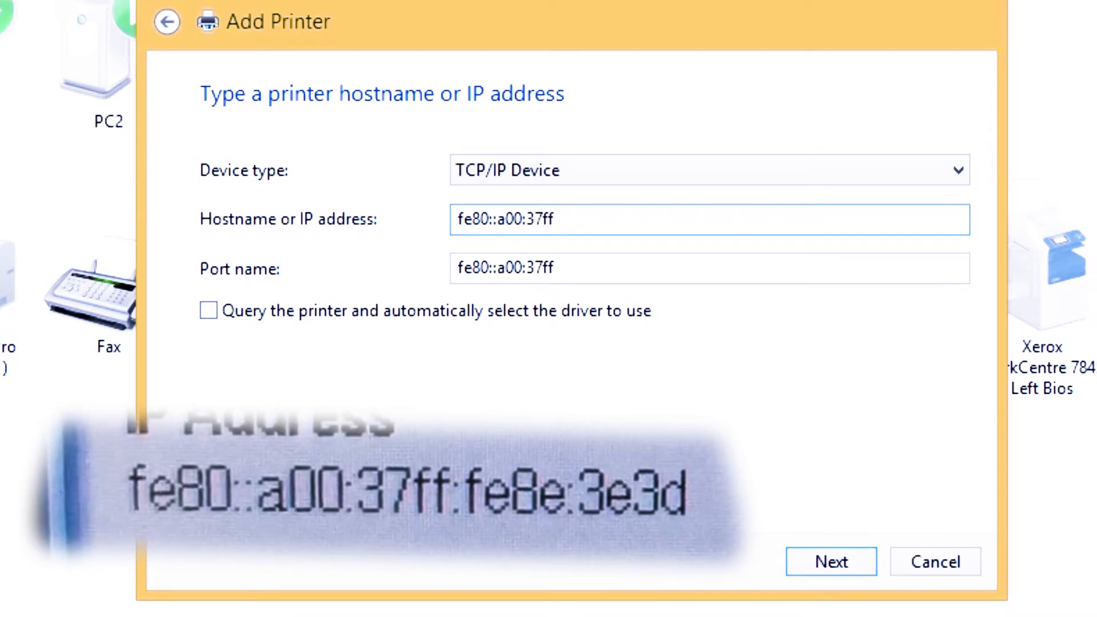
pyautogui.write(':')
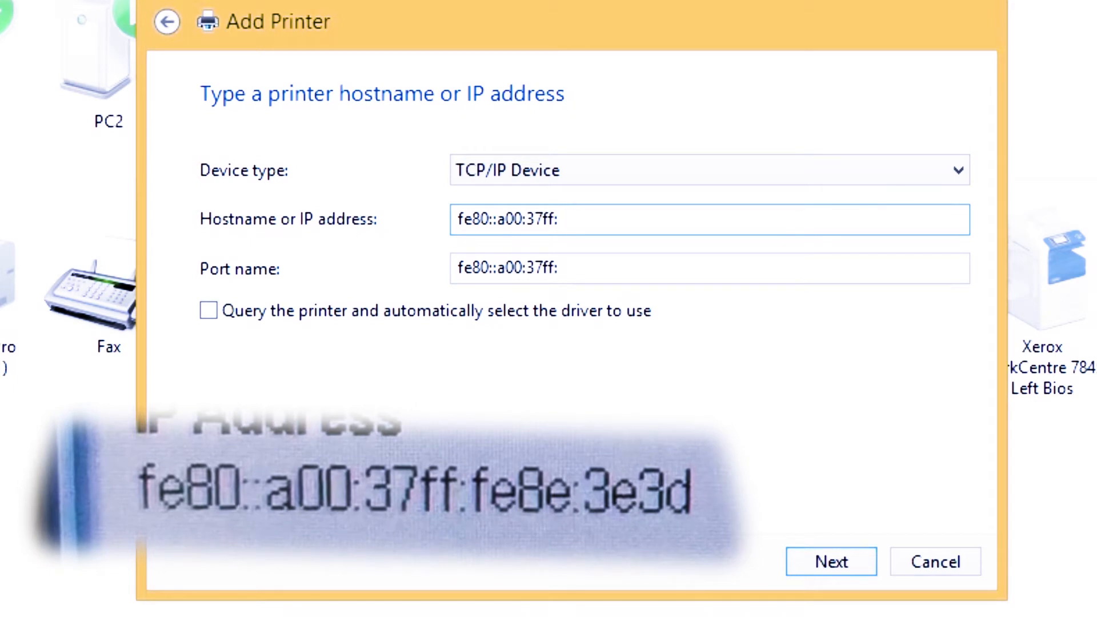
pyautogui.write('febe')
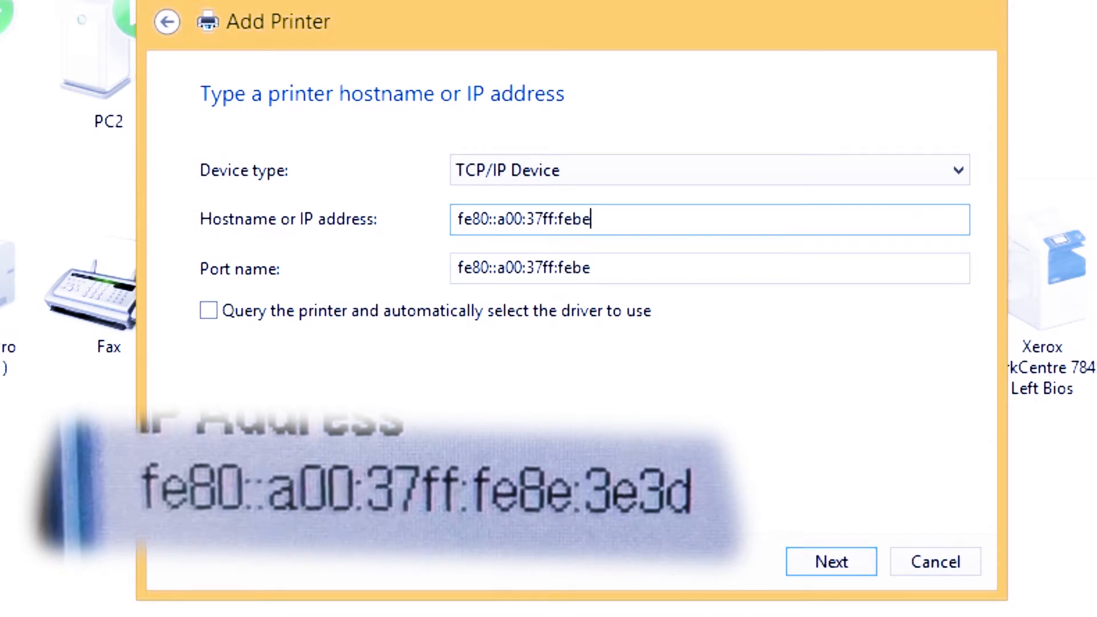
pyautogui.write(':')
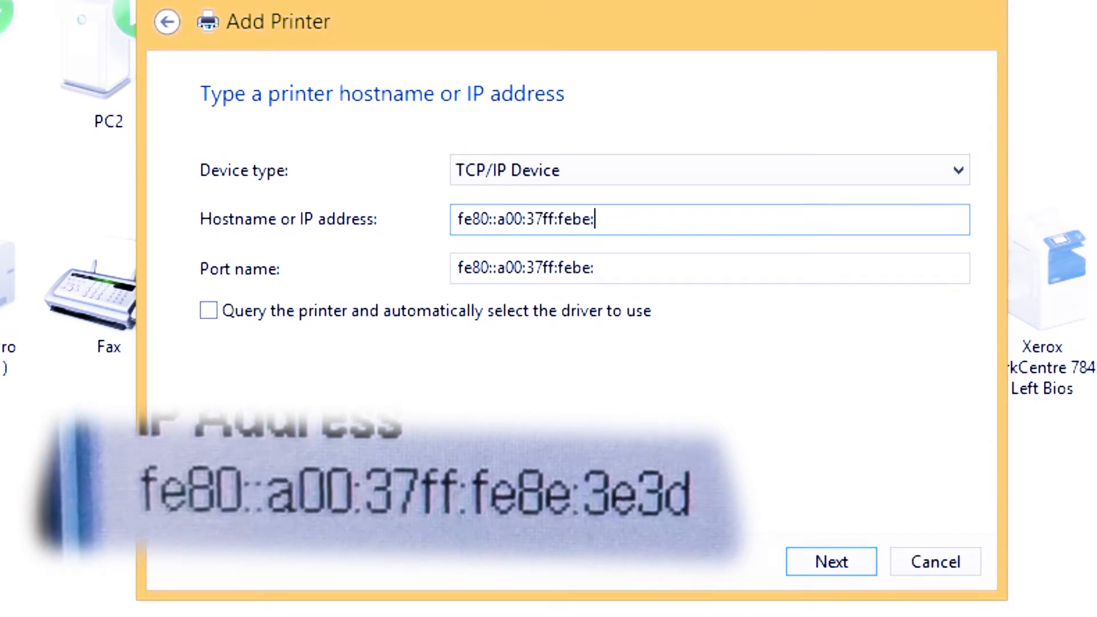
pyautogui.write('3e3')
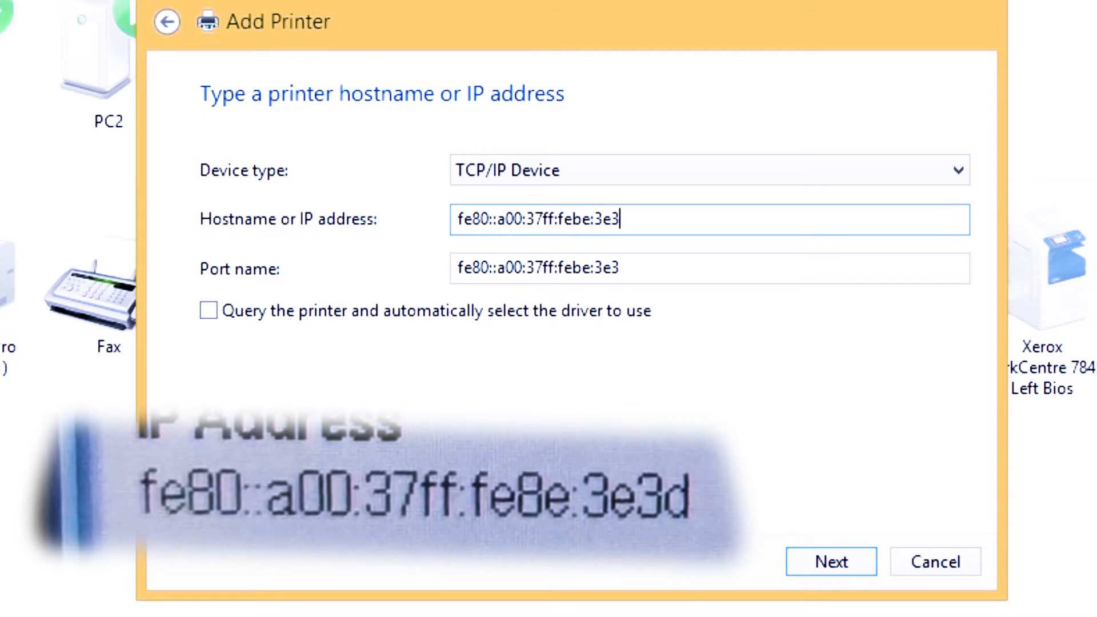
pyautogui.write('d')
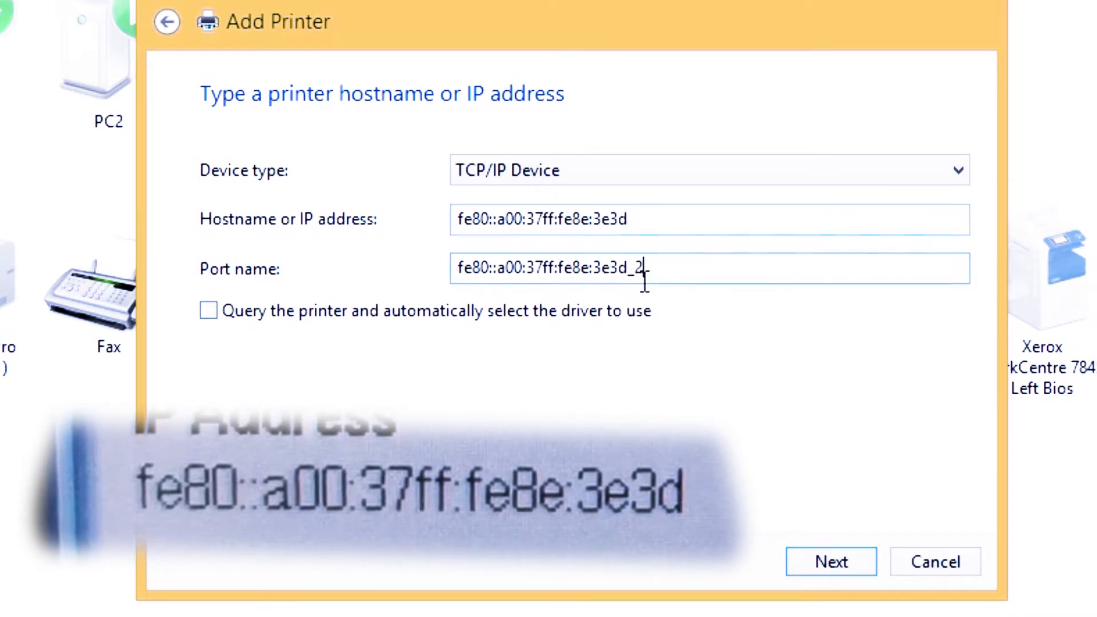
pyautogui.doubleClick(639, 268)
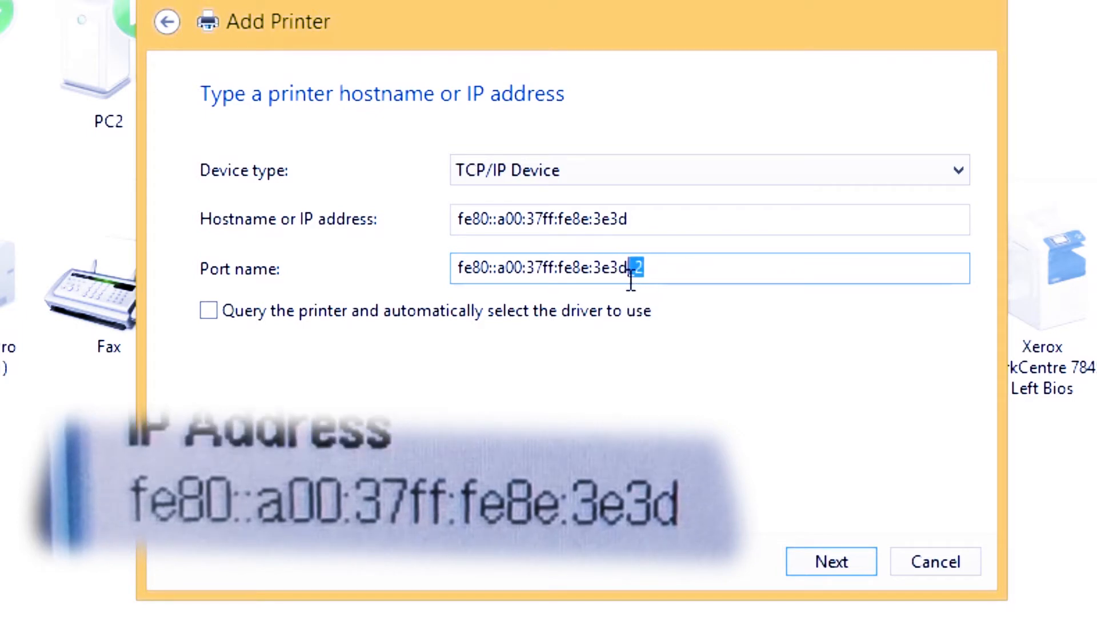
pyautogui.moveTo(308, 334)
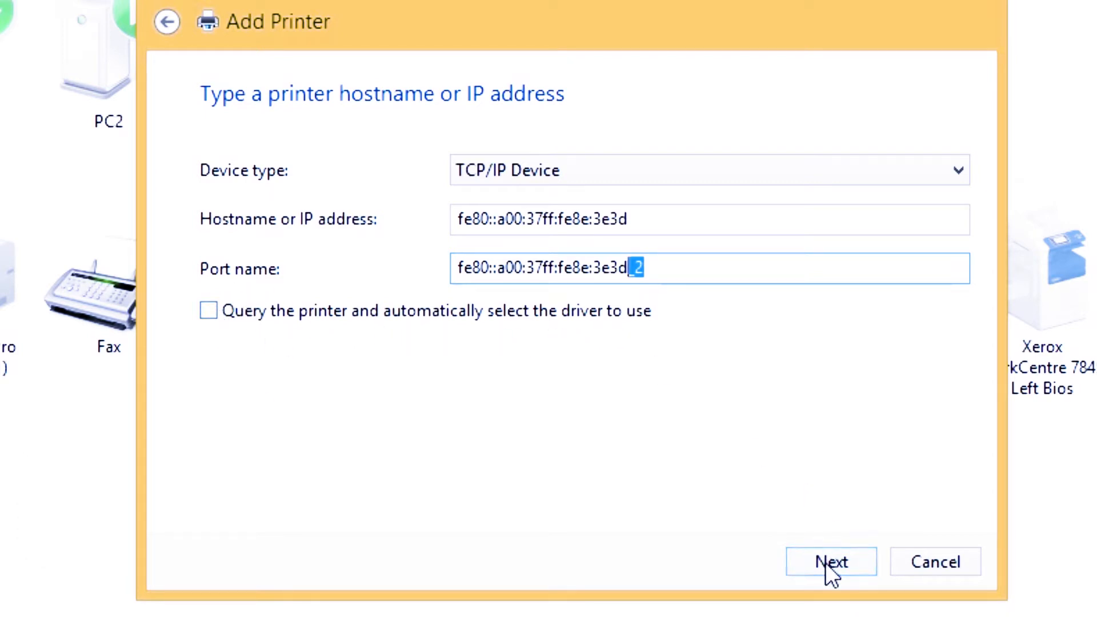
# Advance to the driver installation step and scroll the Manufacturer list down to Xerox.
pyautogui.click(830, 561)
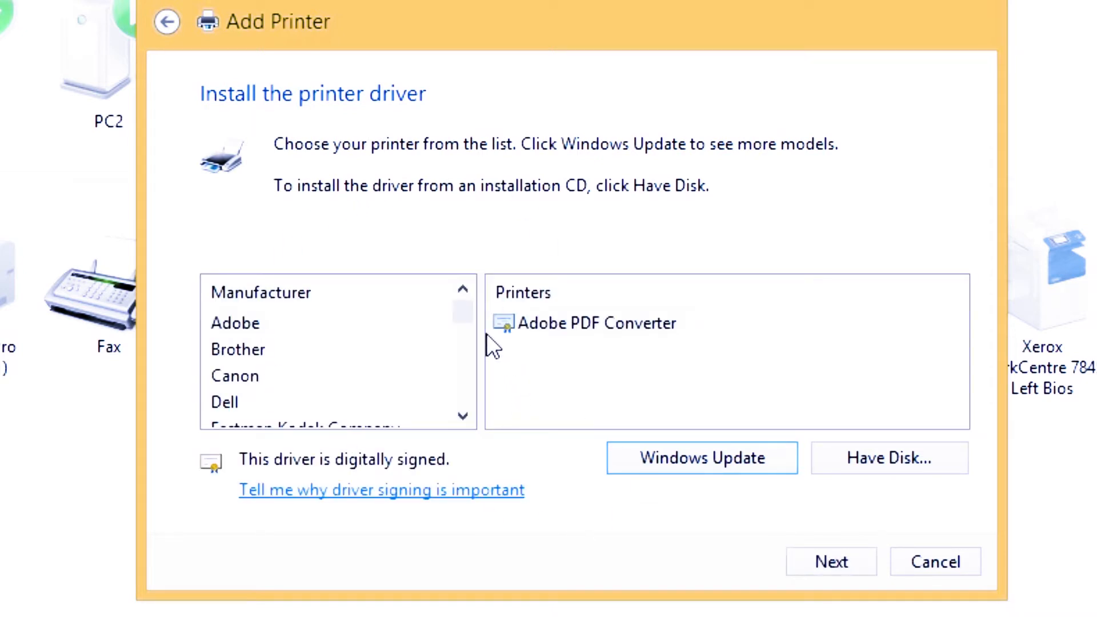
pyautogui.scroll(-3)
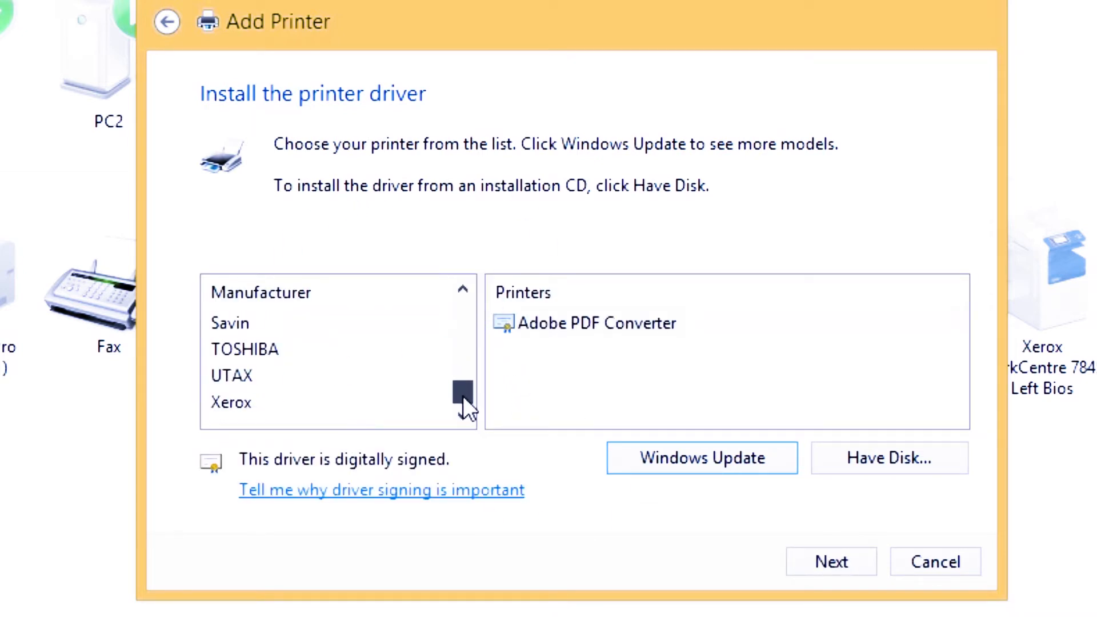
pyautogui.moveTo(708, 445)
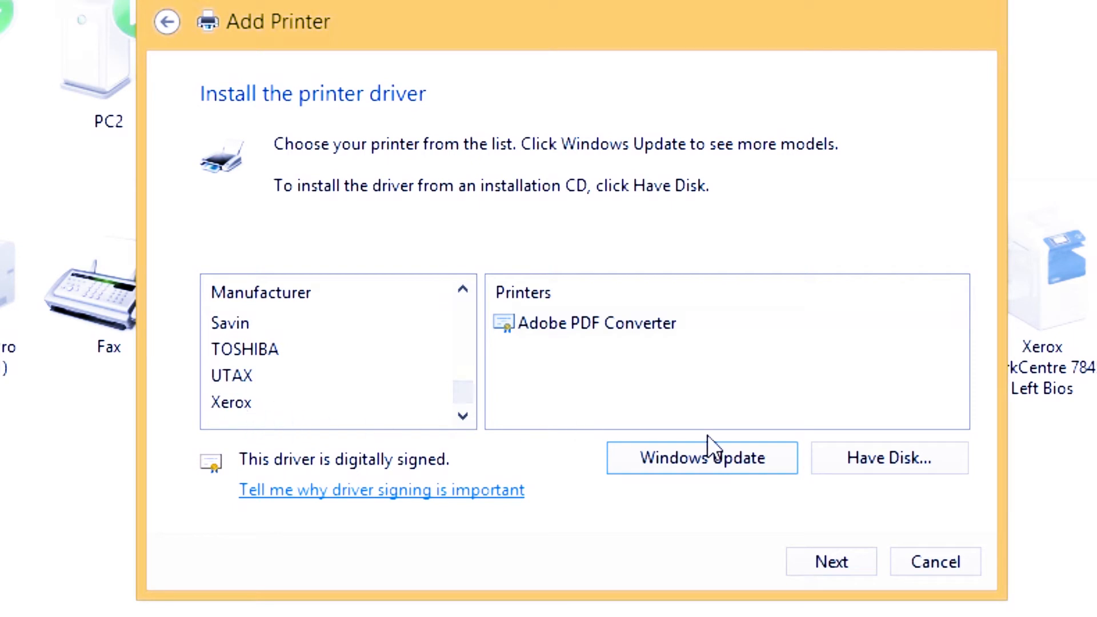
pyautogui.moveTo(654, 329)
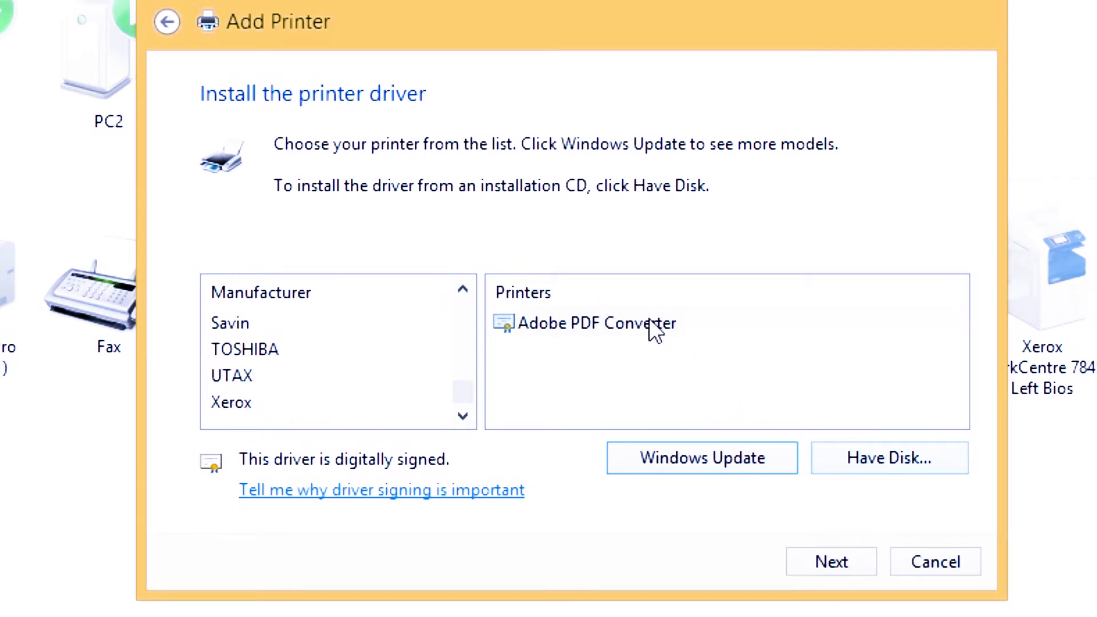
# Choose Have Disk, browse, and switch the Look in location to the g folder.
pyautogui.click(889, 458)
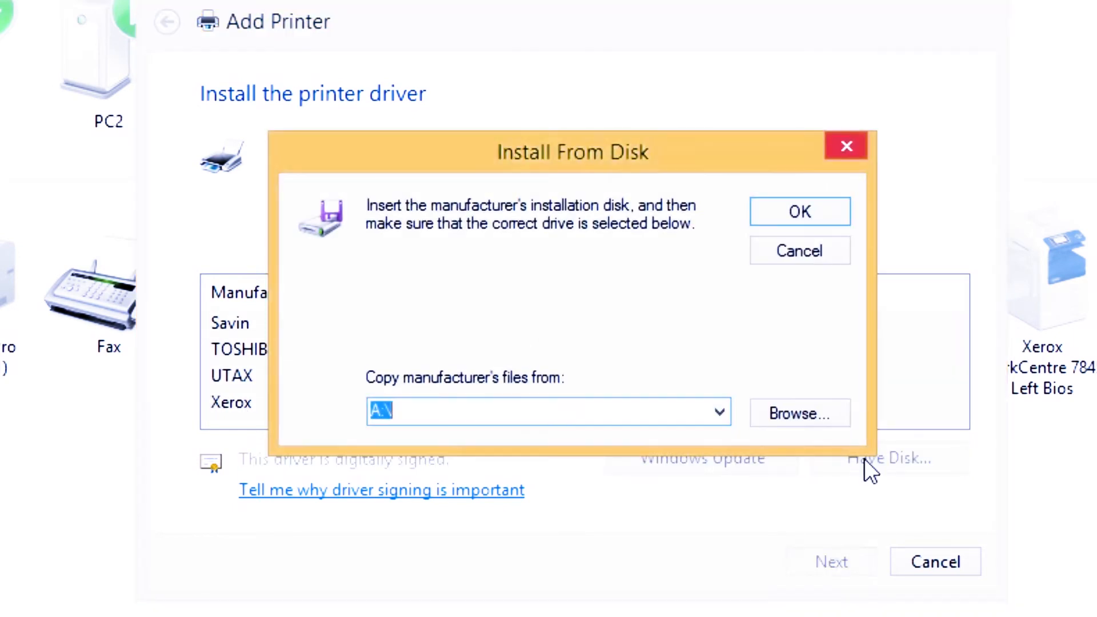
pyautogui.click(798, 412)
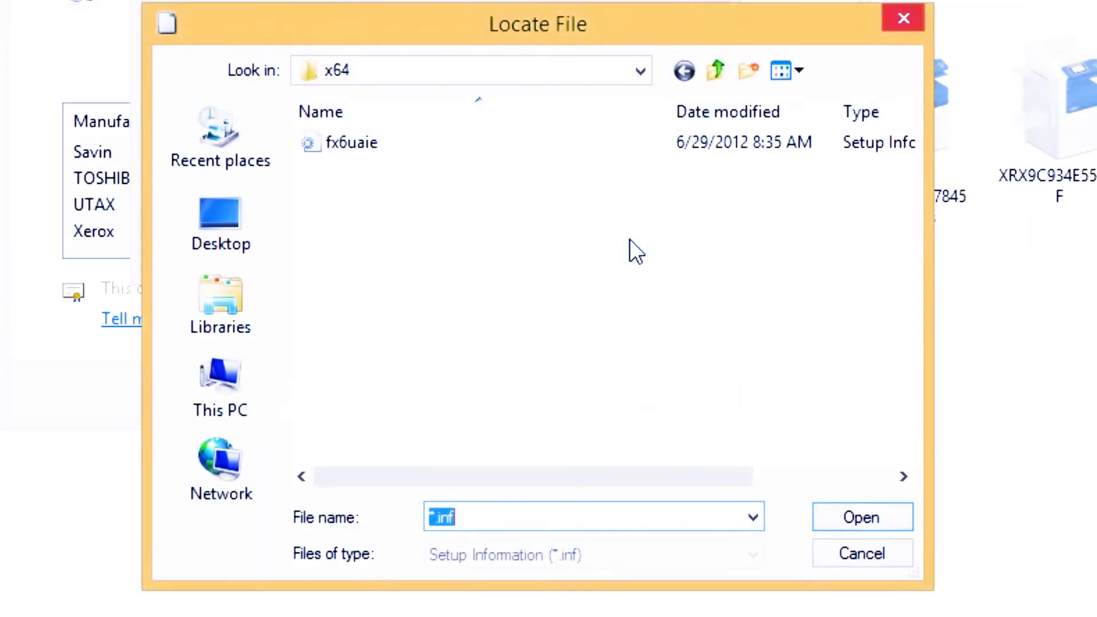
pyautogui.click(470, 70)
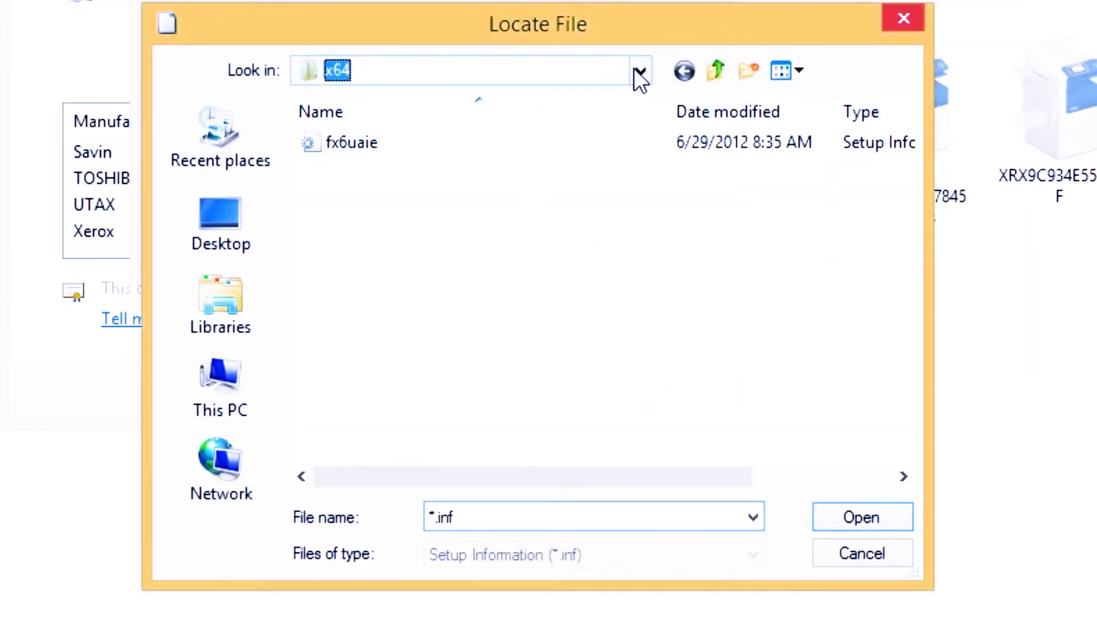
pyautogui.click(638, 70)
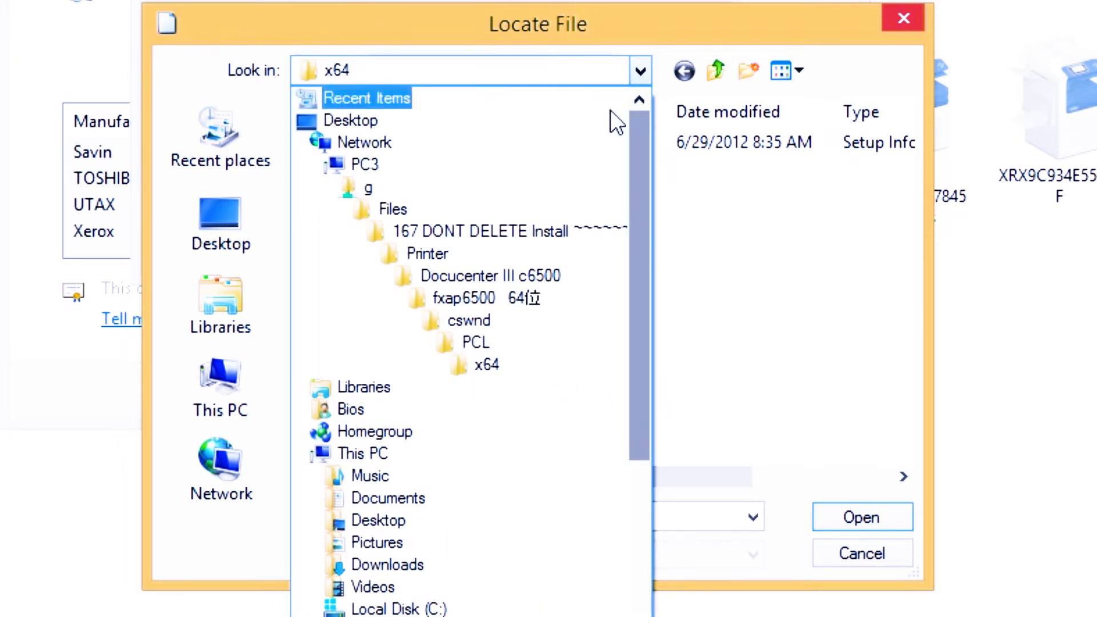
pyautogui.click(368, 187)
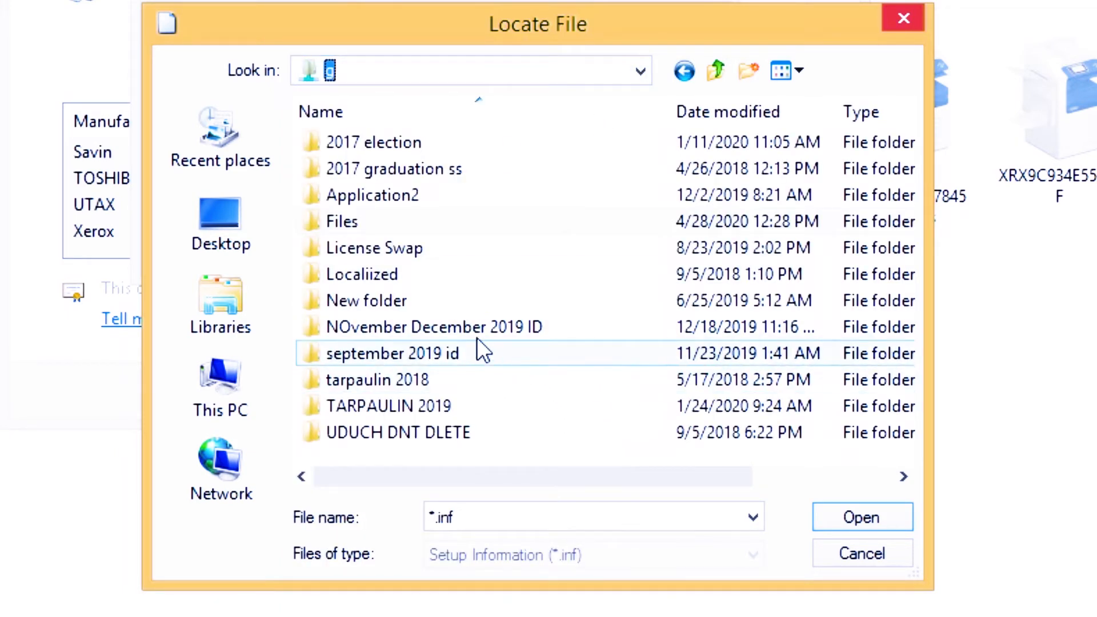
pyautogui.click(361, 274)
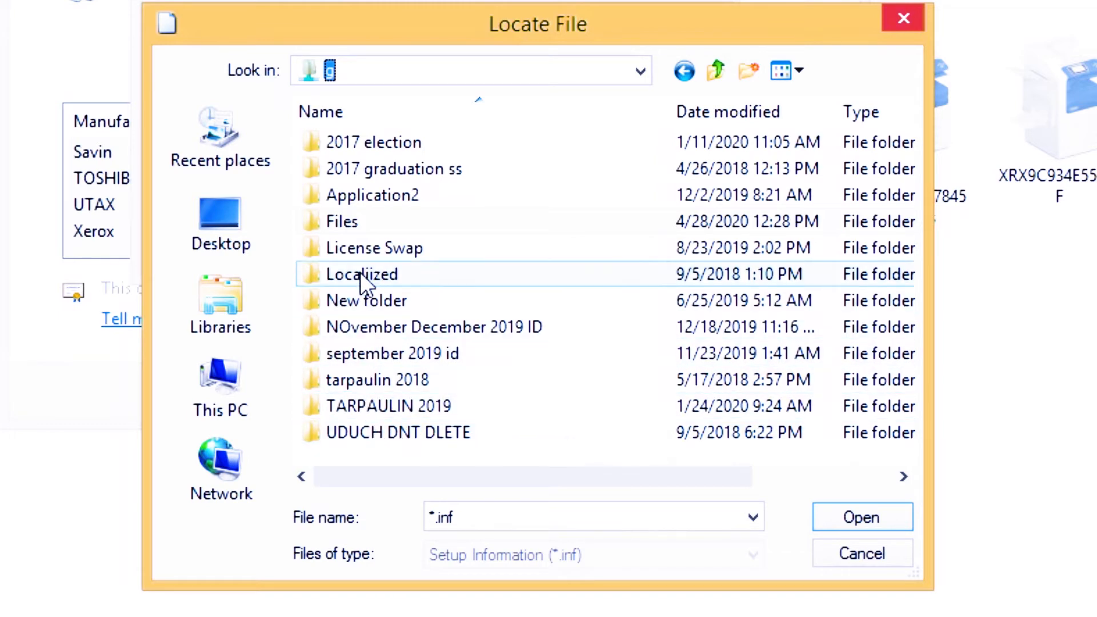
# Open Files > Docucenter III c6500 > fxap6500 64-bit > cswnd > PCL > x64 and select fx6uaie.
pyautogui.doubleClick(342, 221)
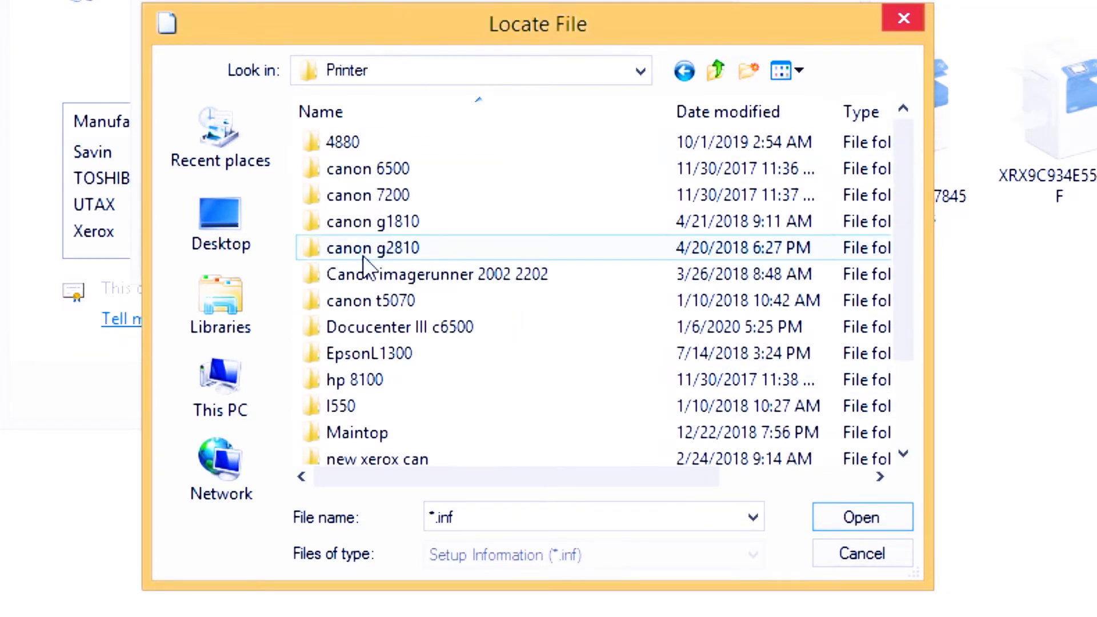
pyautogui.click(399, 327)
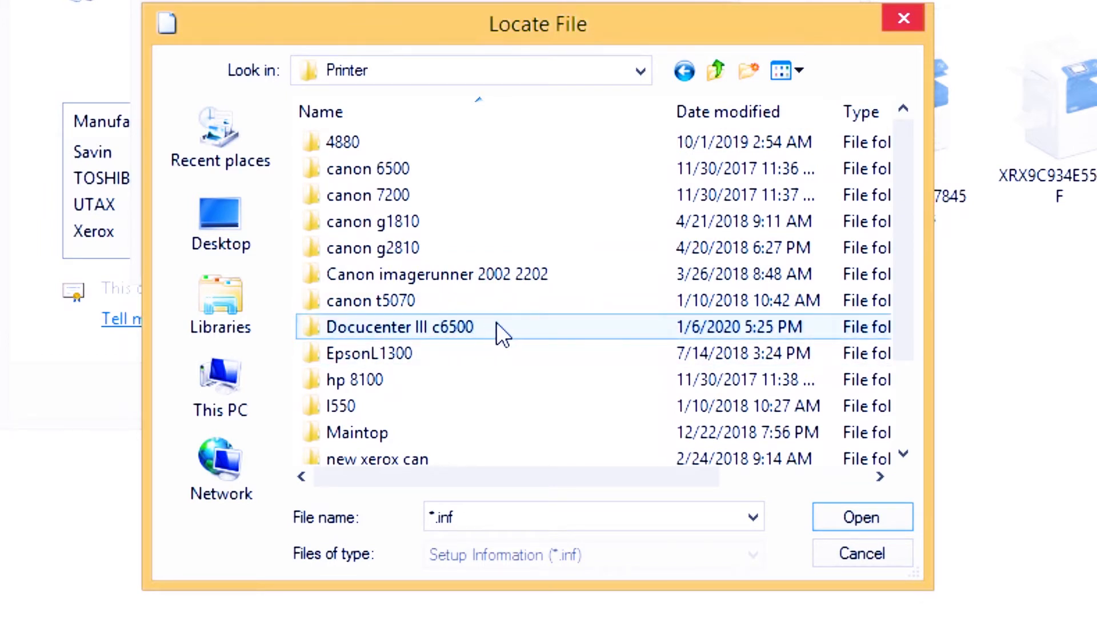
pyautogui.doubleClick(399, 327)
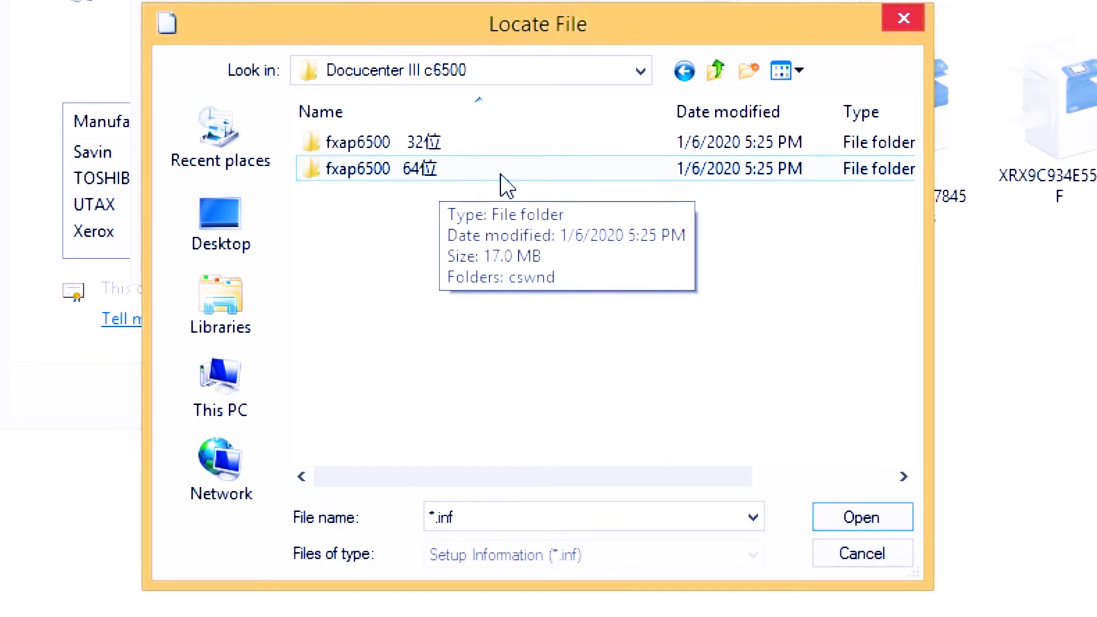
pyautogui.doubleClick(377, 169)
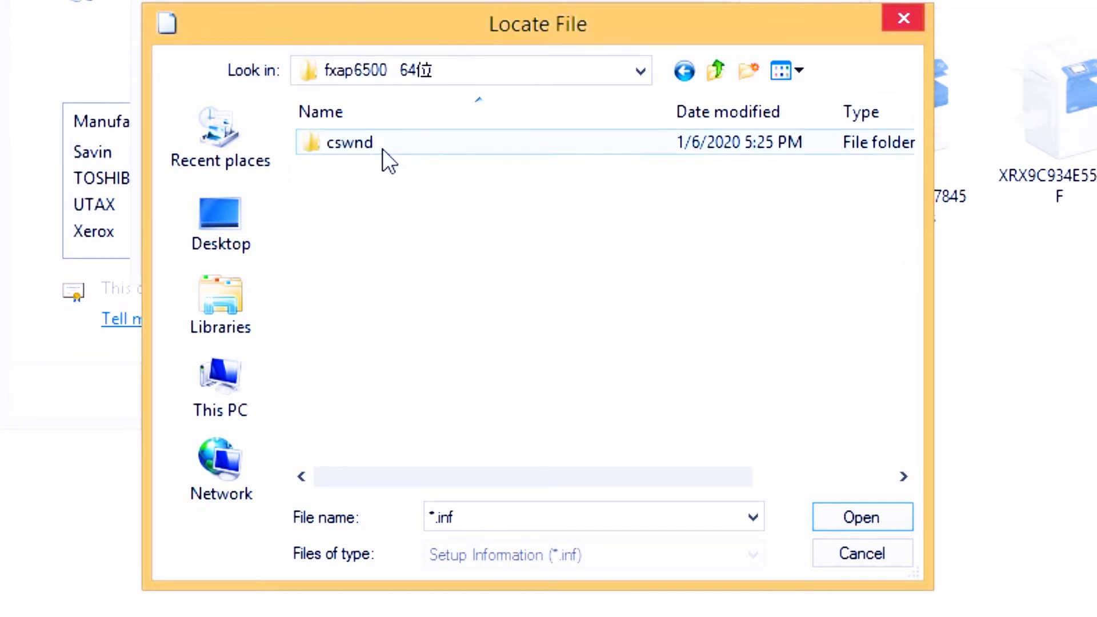
pyautogui.doubleClick(348, 142)
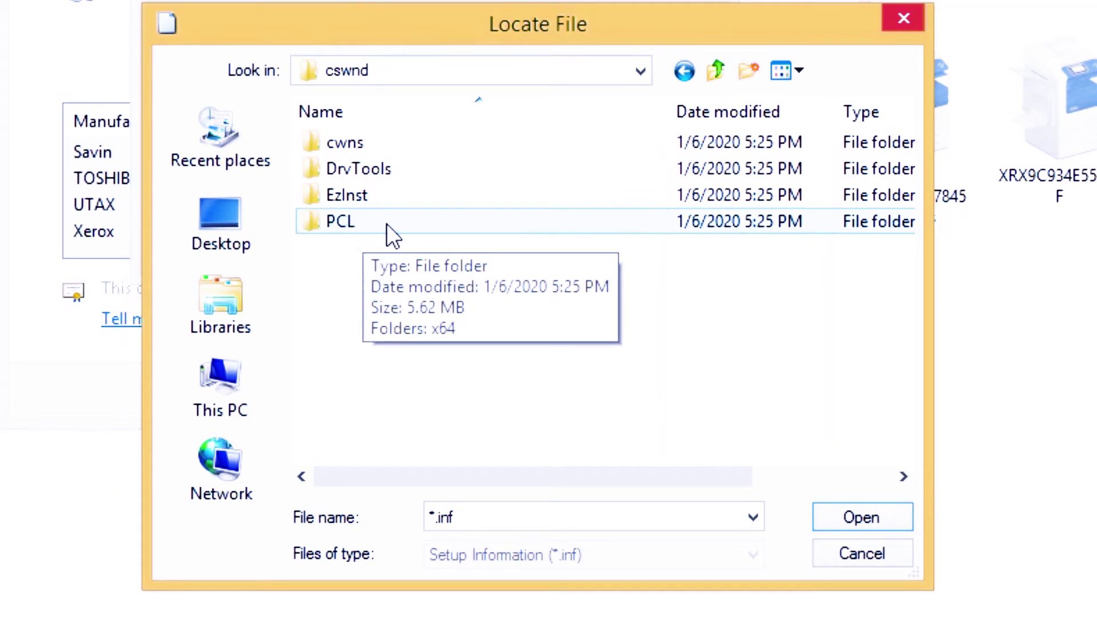
pyautogui.doubleClick(339, 221)
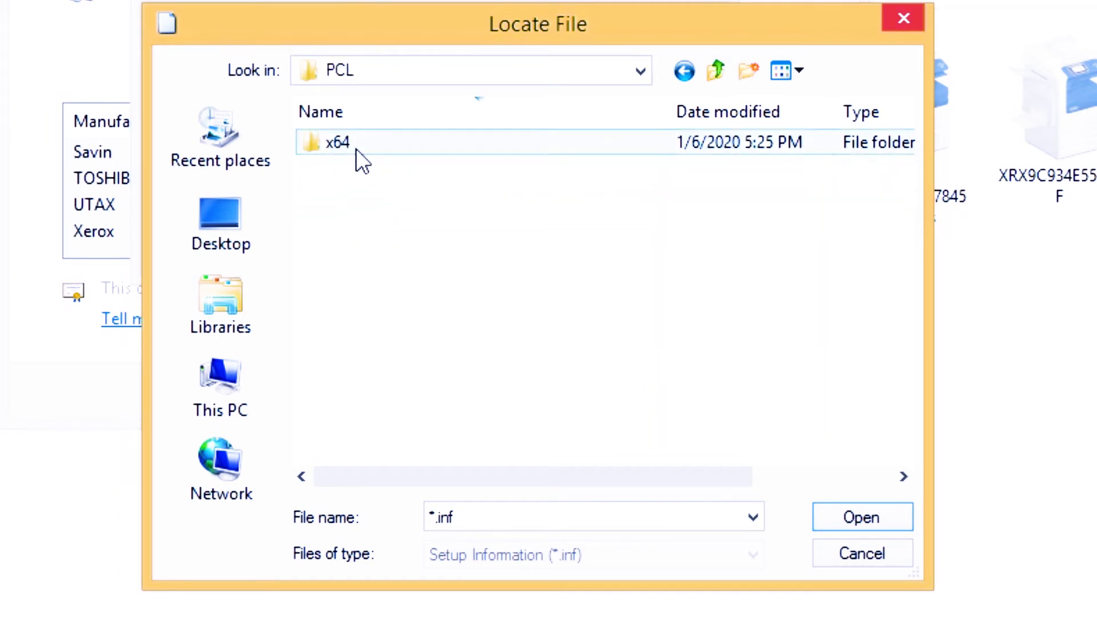
pyautogui.doubleClick(338, 142)
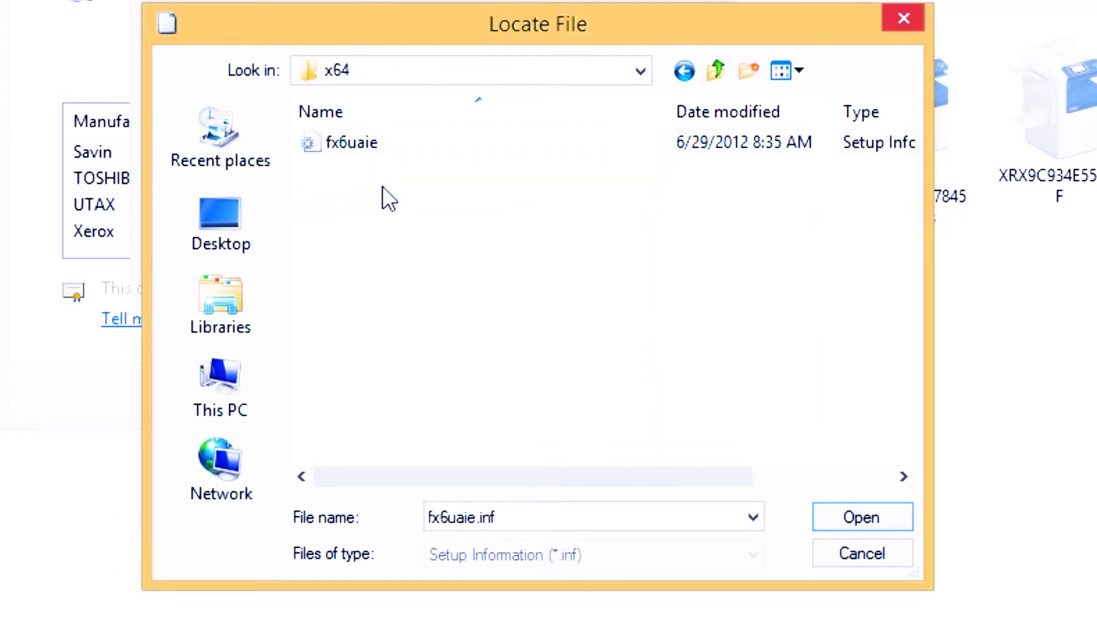
pyautogui.click(352, 143)
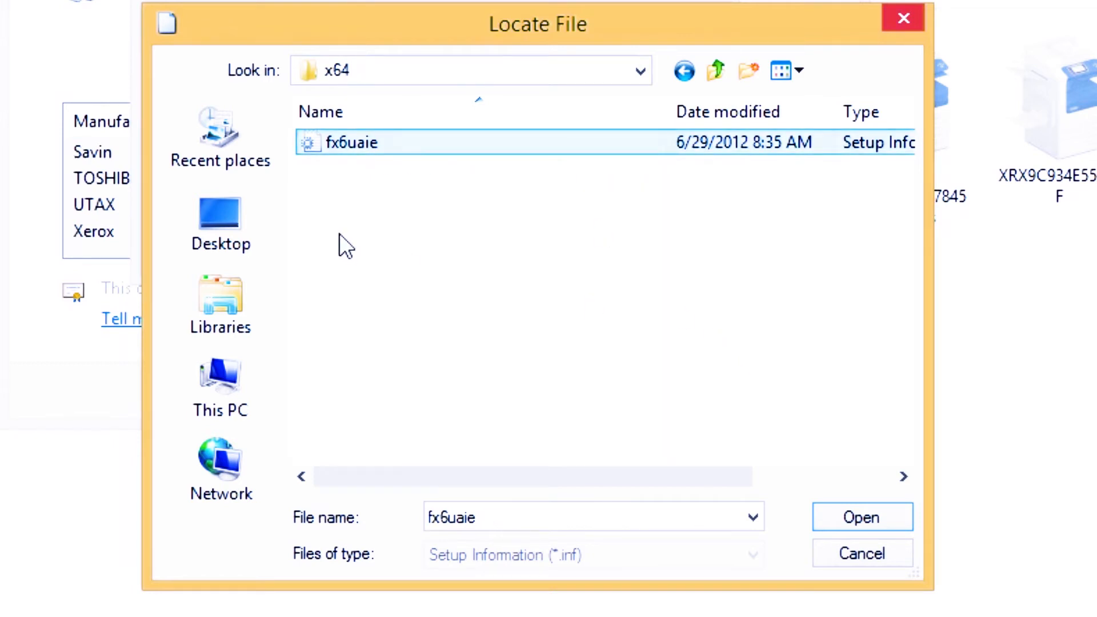
pyautogui.moveTo(863, 518)
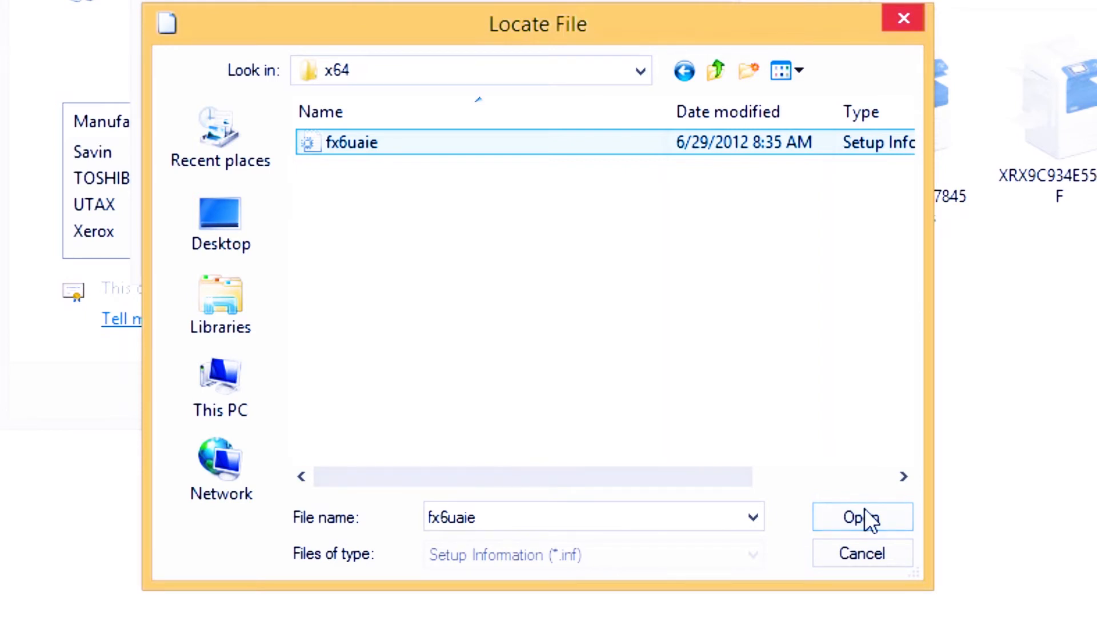
# Install from the chosen disk location and pick the FX DocuCentre-III C6500 PCL 6 driver.
pyautogui.click(861, 517)
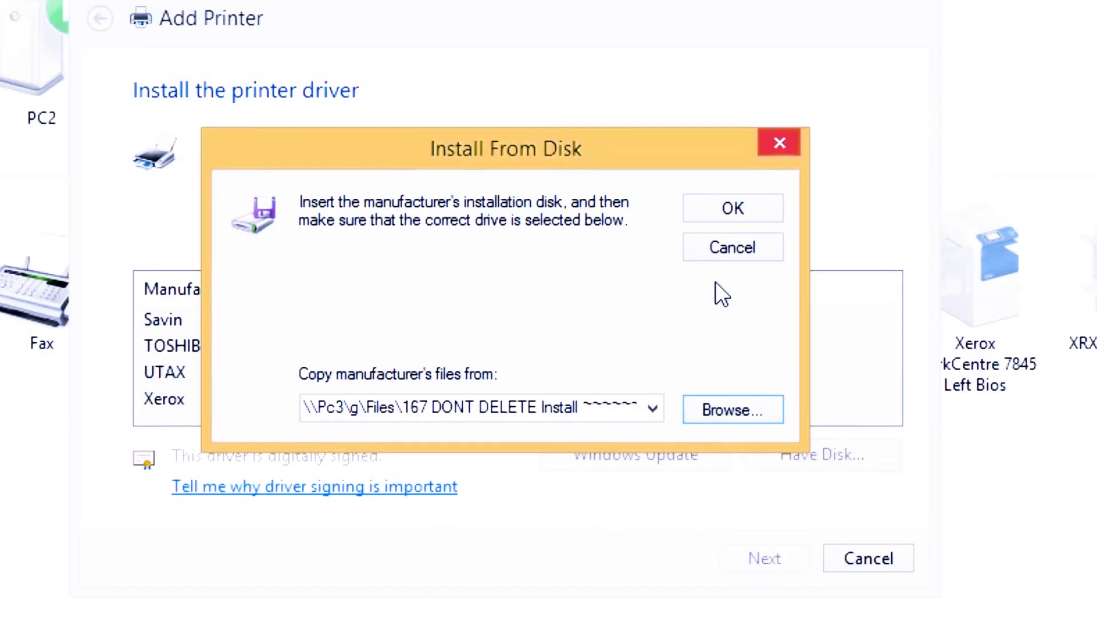
pyautogui.moveTo(732, 208)
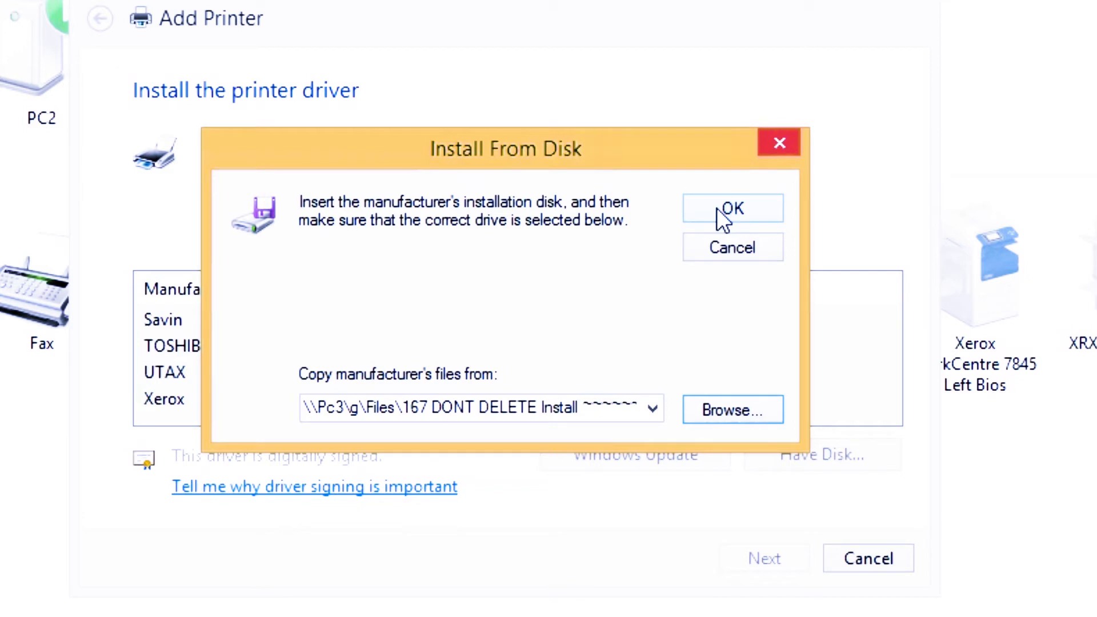
pyautogui.click(732, 208)
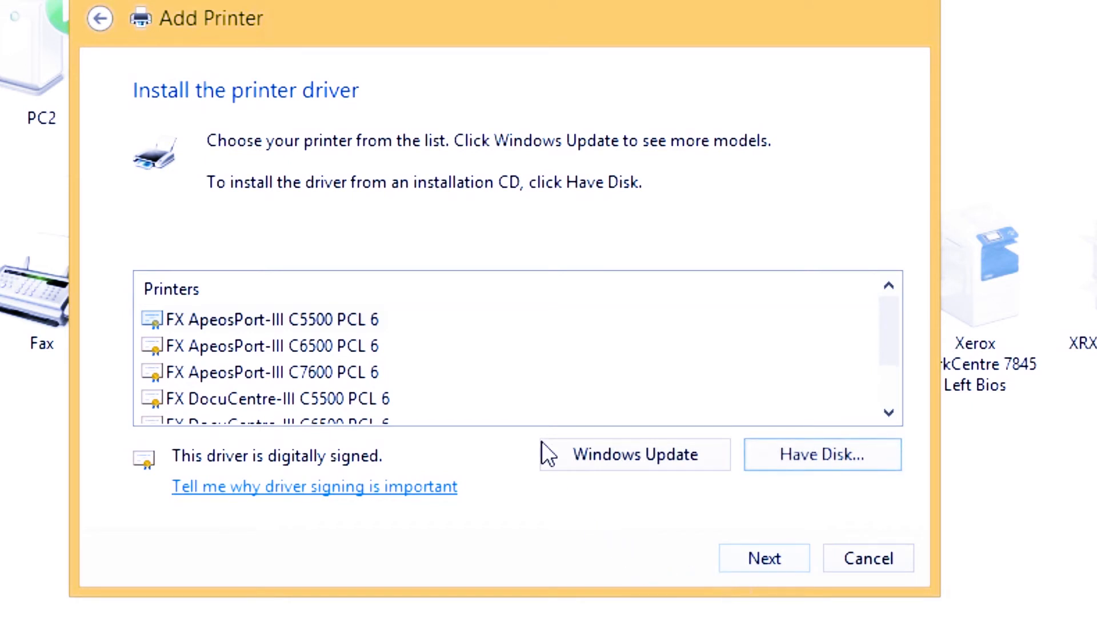
pyautogui.moveTo(858, 343)
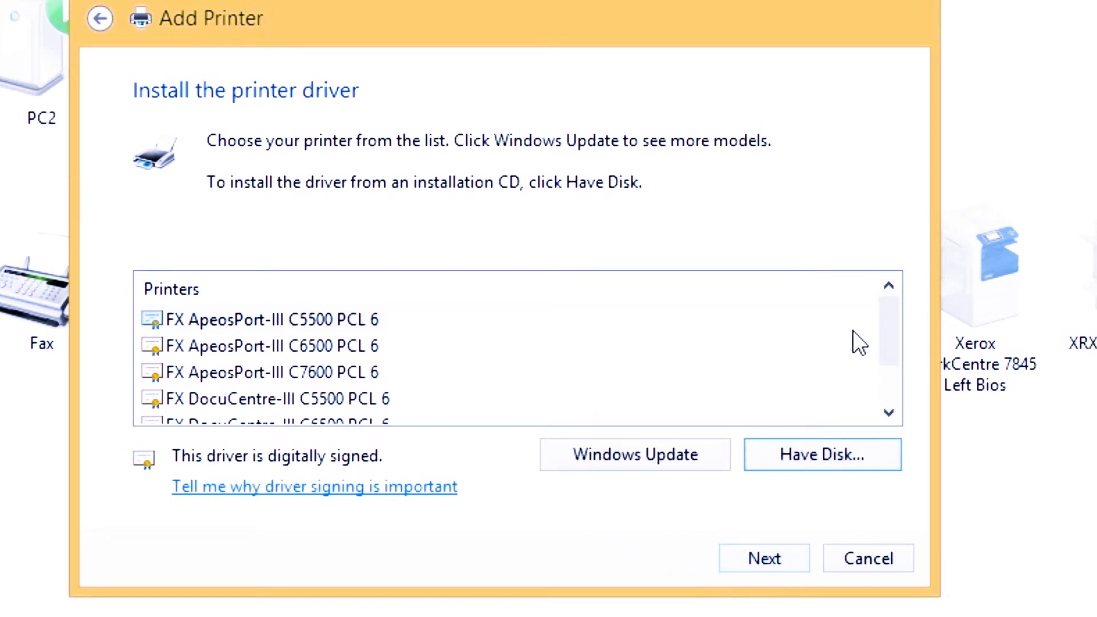
pyautogui.moveTo(891, 339)
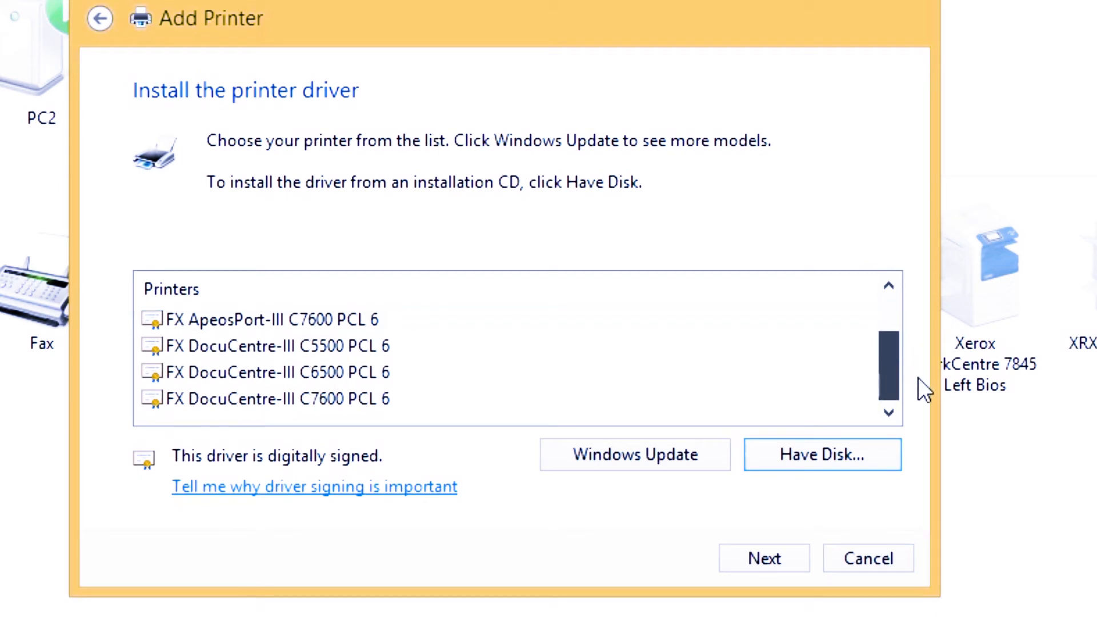
pyautogui.moveTo(304, 409)
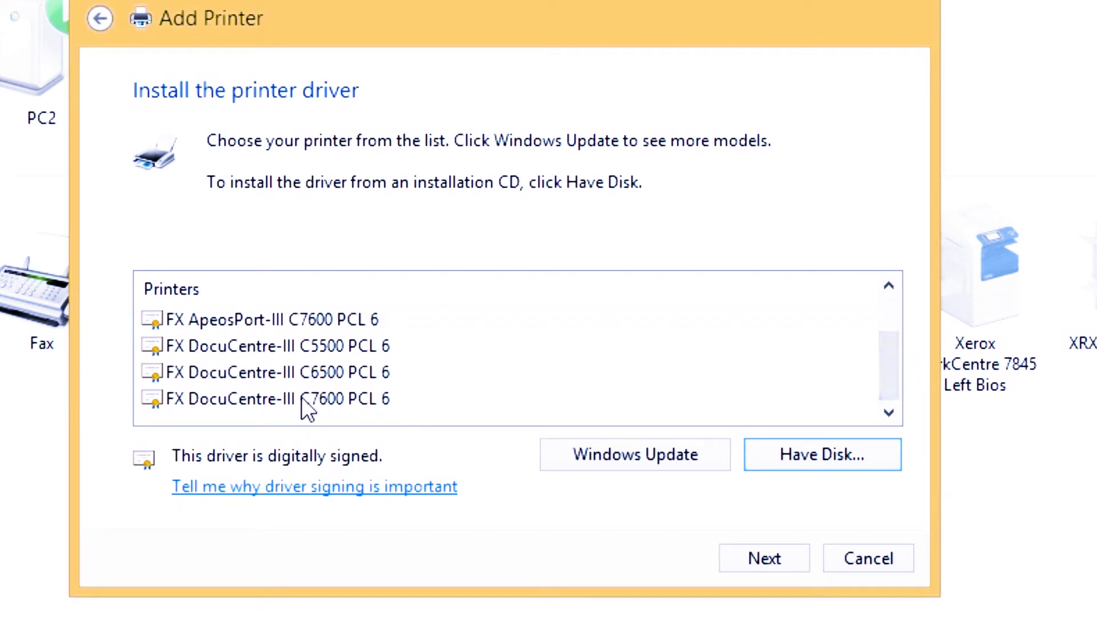
pyautogui.moveTo(339, 378)
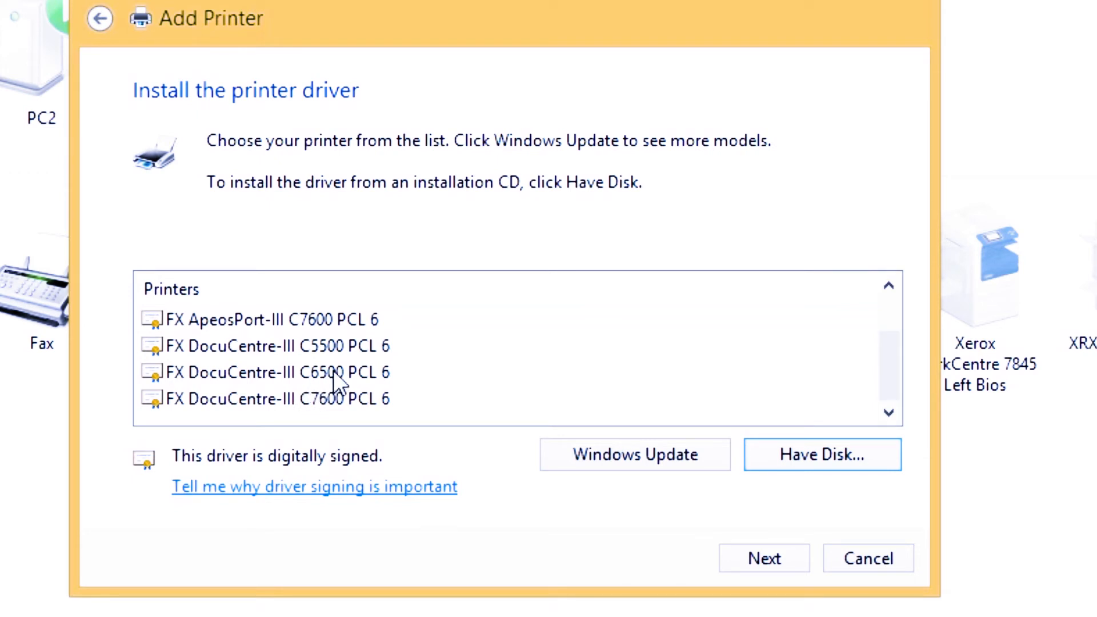
pyautogui.click(276, 372)
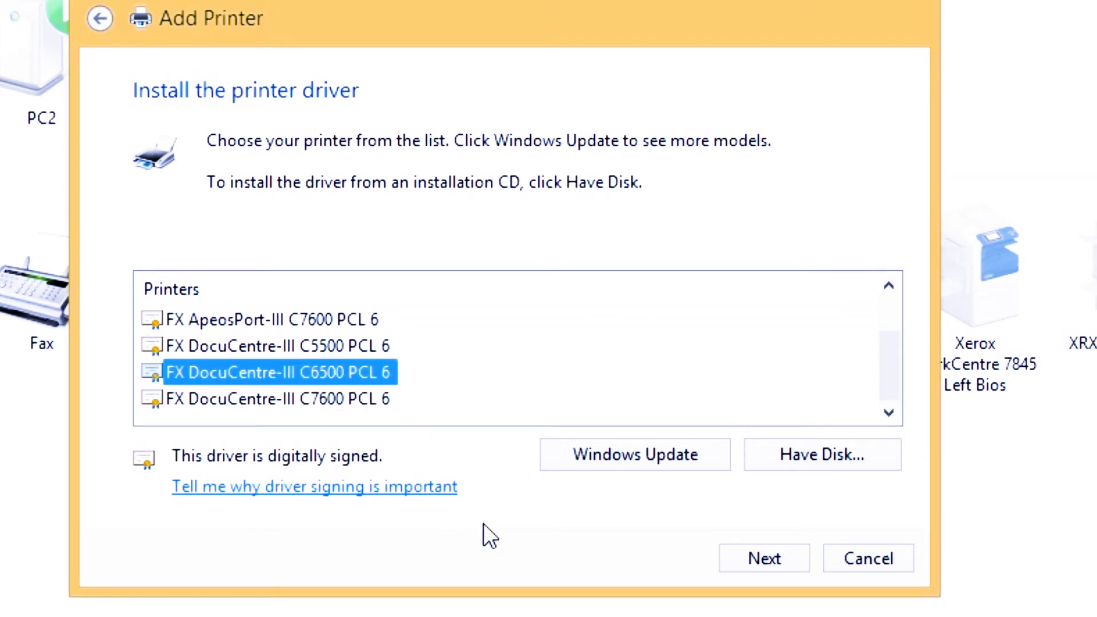
pyautogui.moveTo(764, 557)
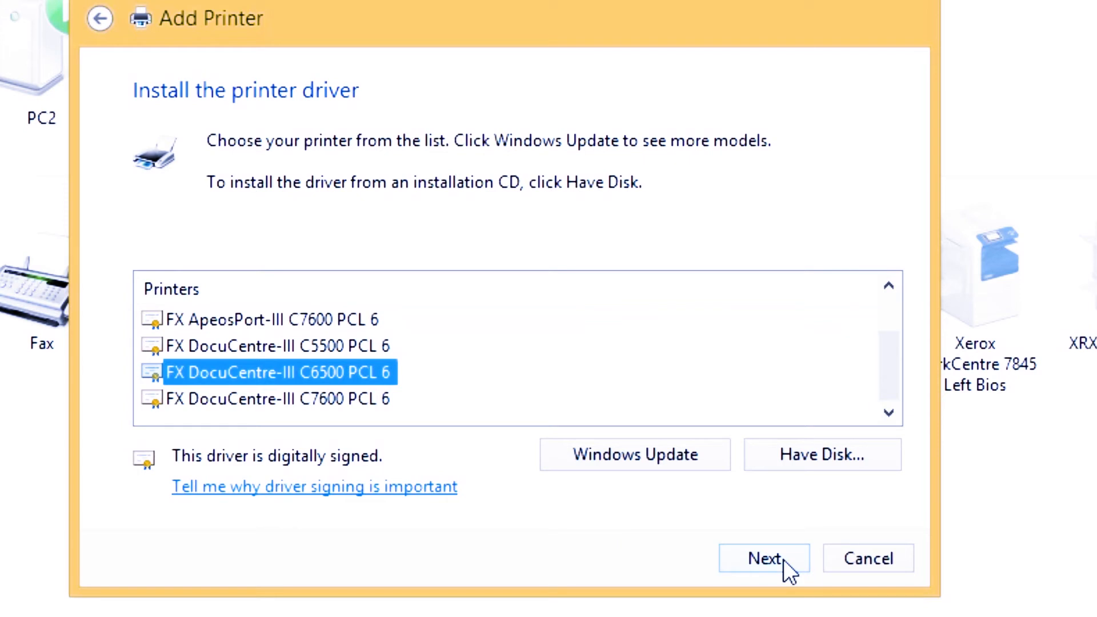
# Proceed with the selected driver, keeping the currently installed driver.
pyautogui.click(763, 558)
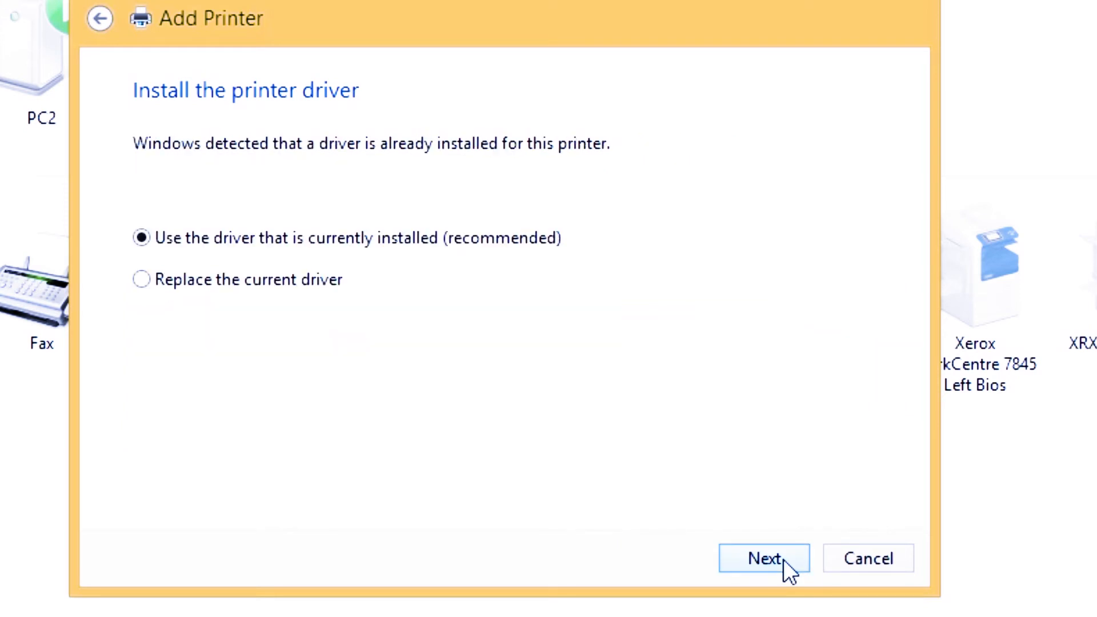
pyautogui.click(763, 558)
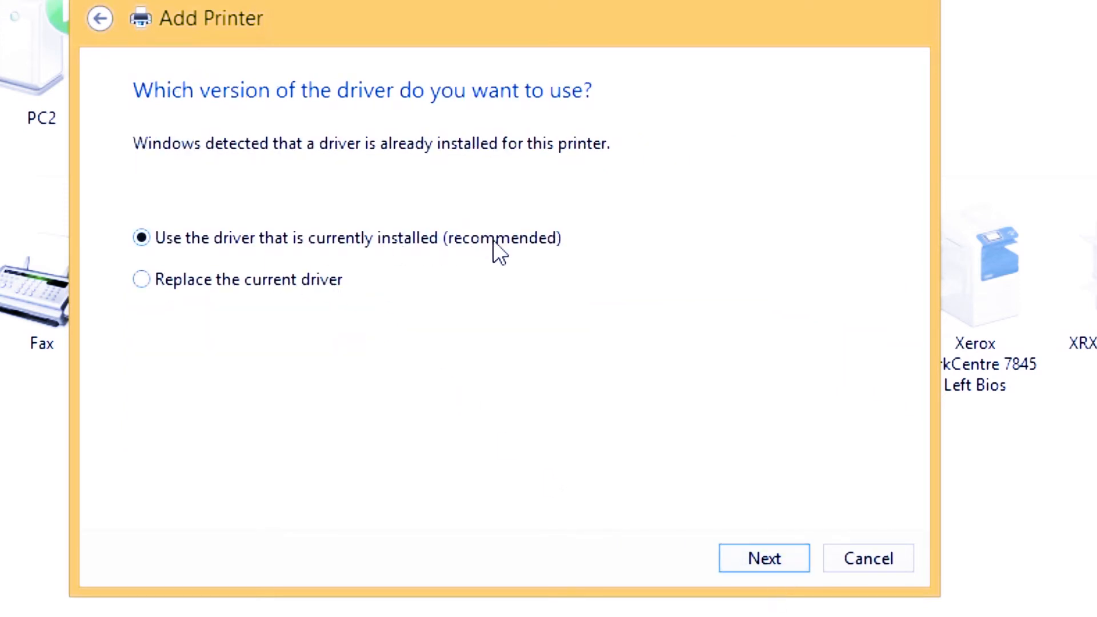
pyautogui.moveTo(562, 321)
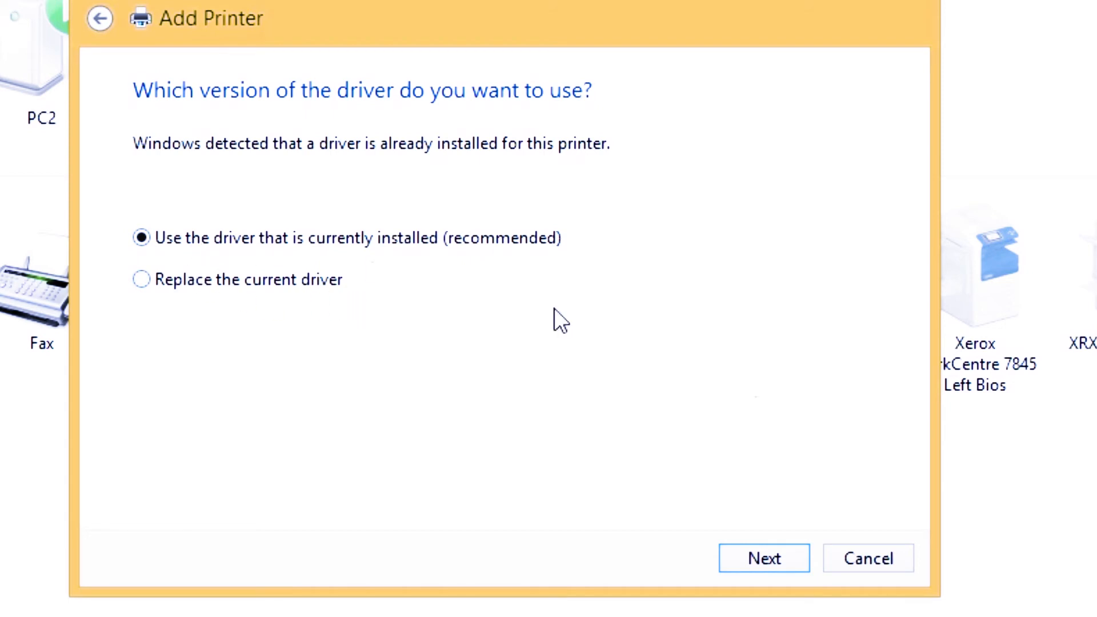
pyautogui.click(763, 558)
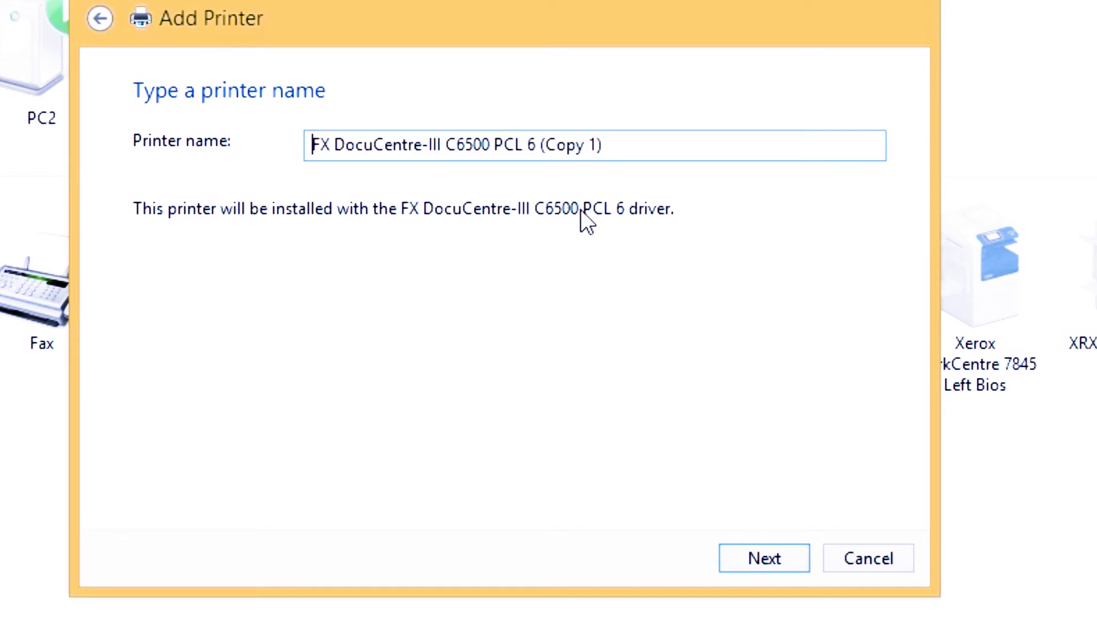
# Prefix the printer name with 'for TUTORIAL' and confirm it.
pyautogui.write('for TU')
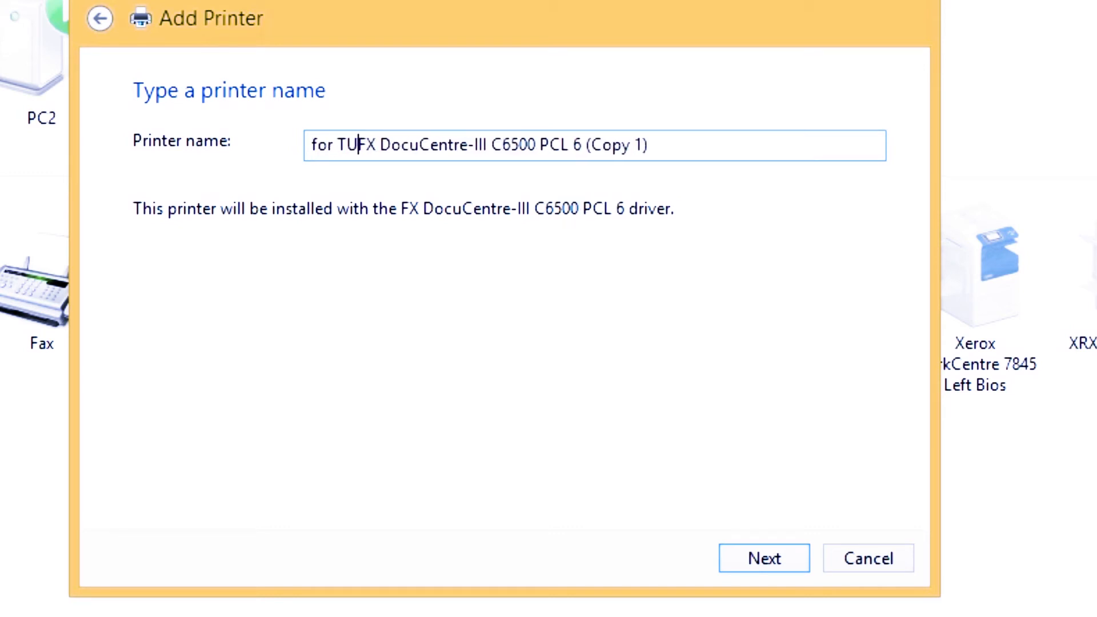
pyautogui.write('TORIAL')
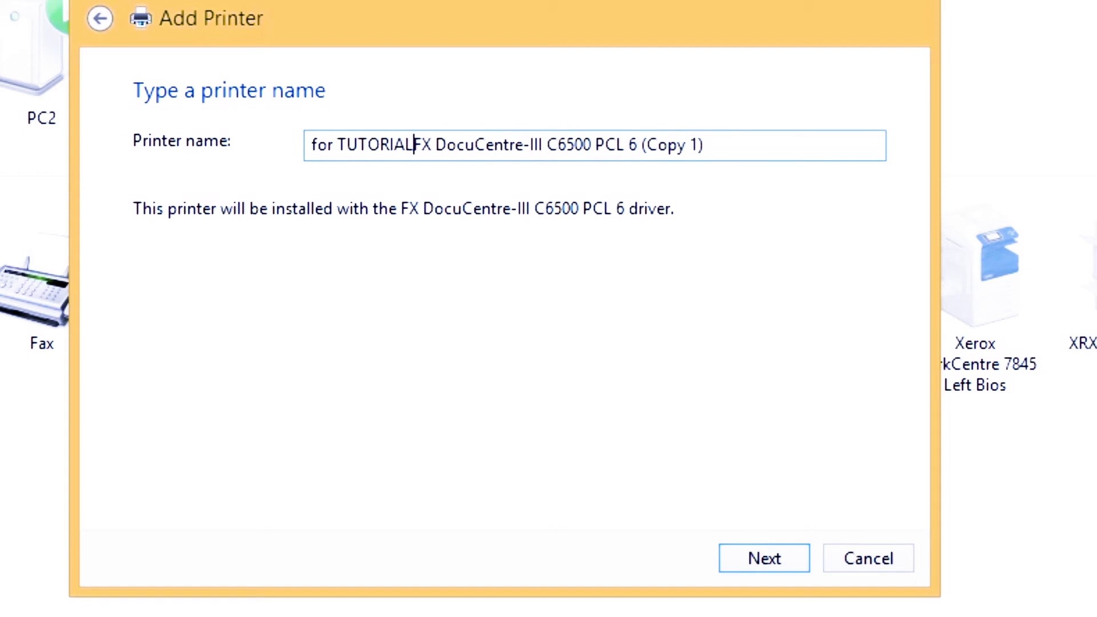
pyautogui.click(762, 558)
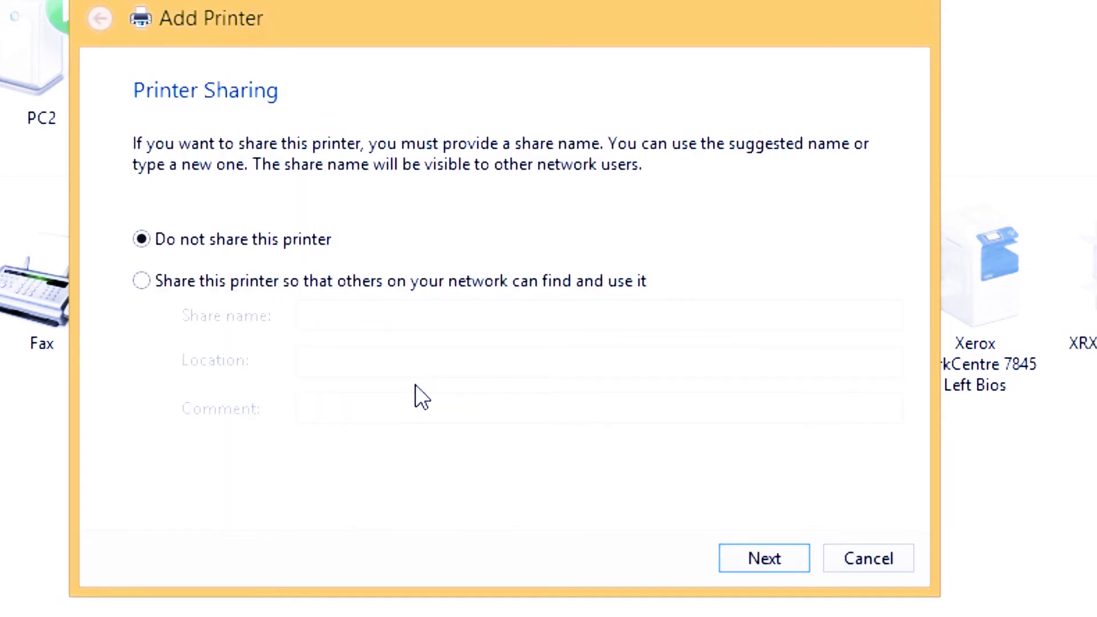
pyautogui.moveTo(153, 290)
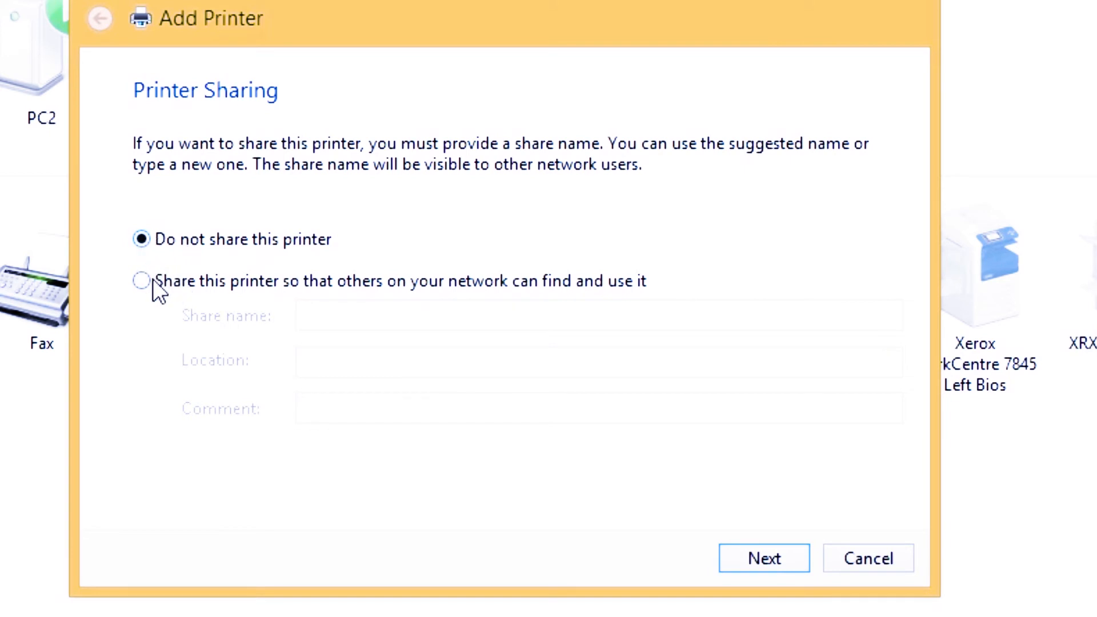
pyautogui.moveTo(189, 234)
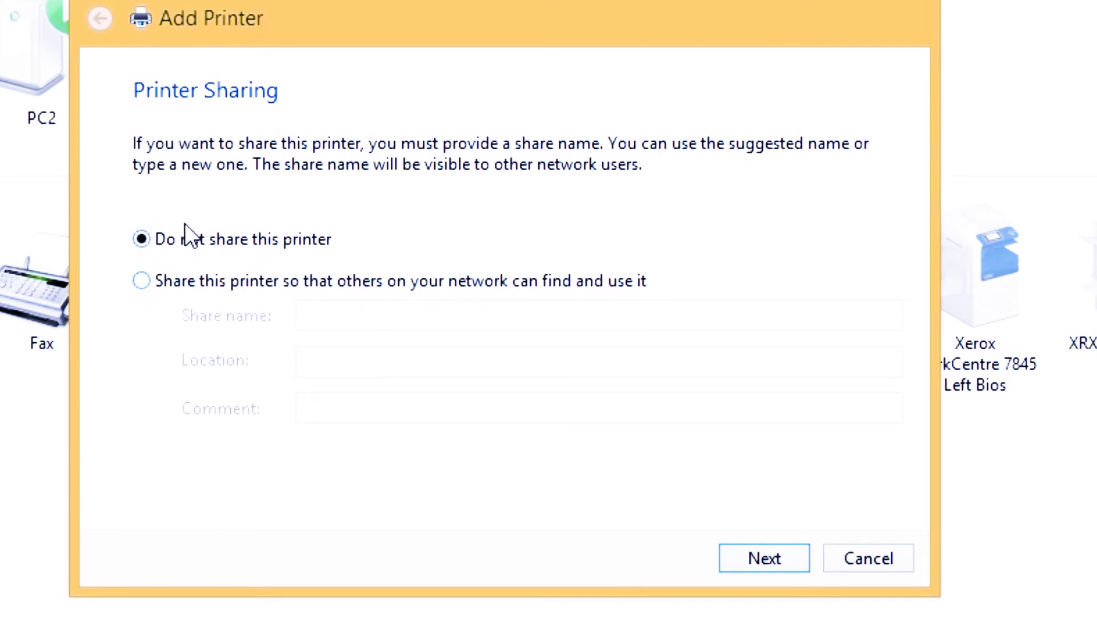
pyautogui.moveTo(801, 558)
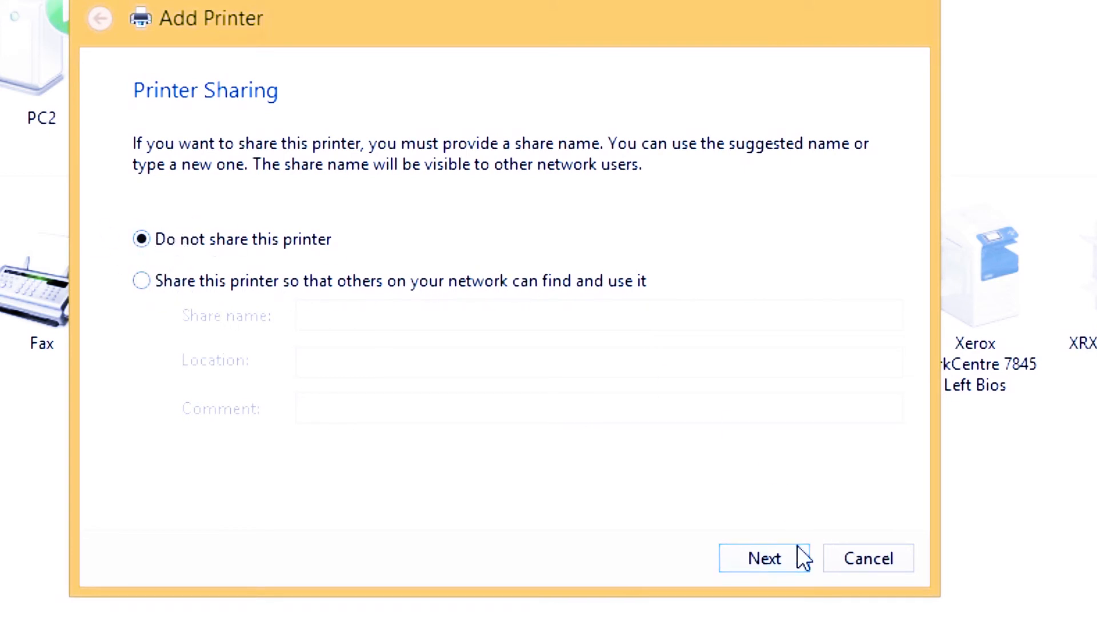
# Leave the printer unshared and not default, finish, and select it in Devices and Printers.
pyautogui.click(764, 558)
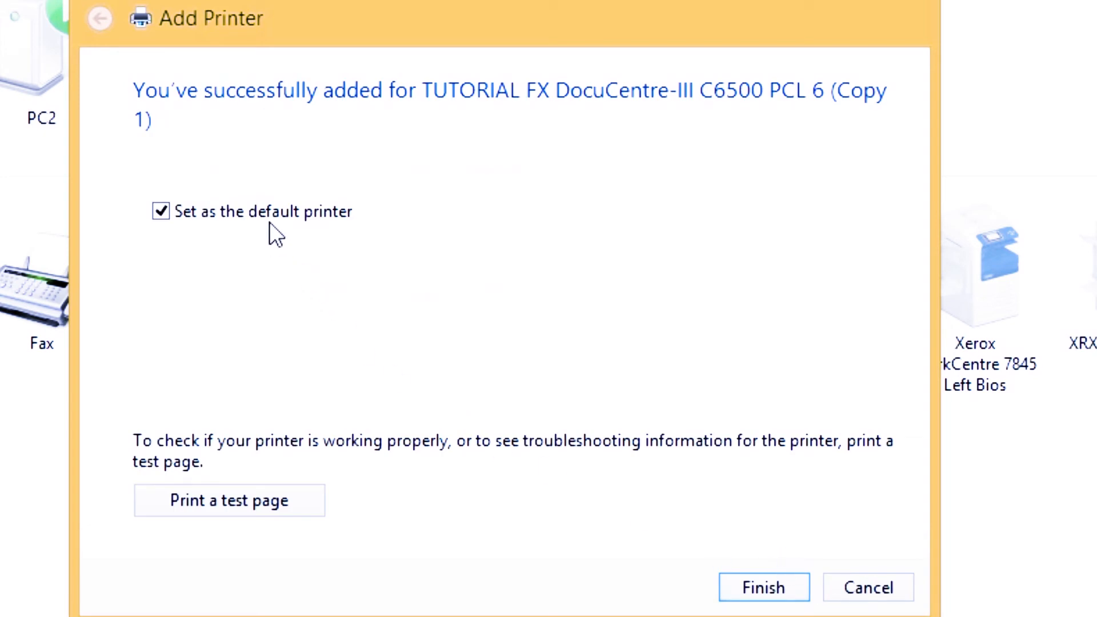
pyautogui.moveTo(236, 208)
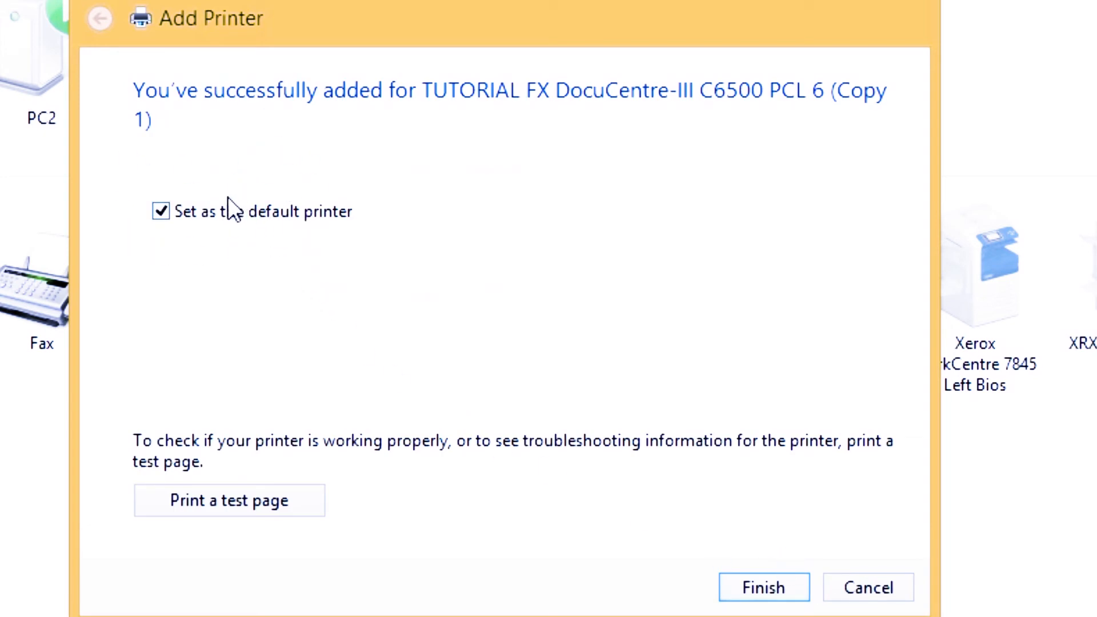
pyautogui.click(162, 212)
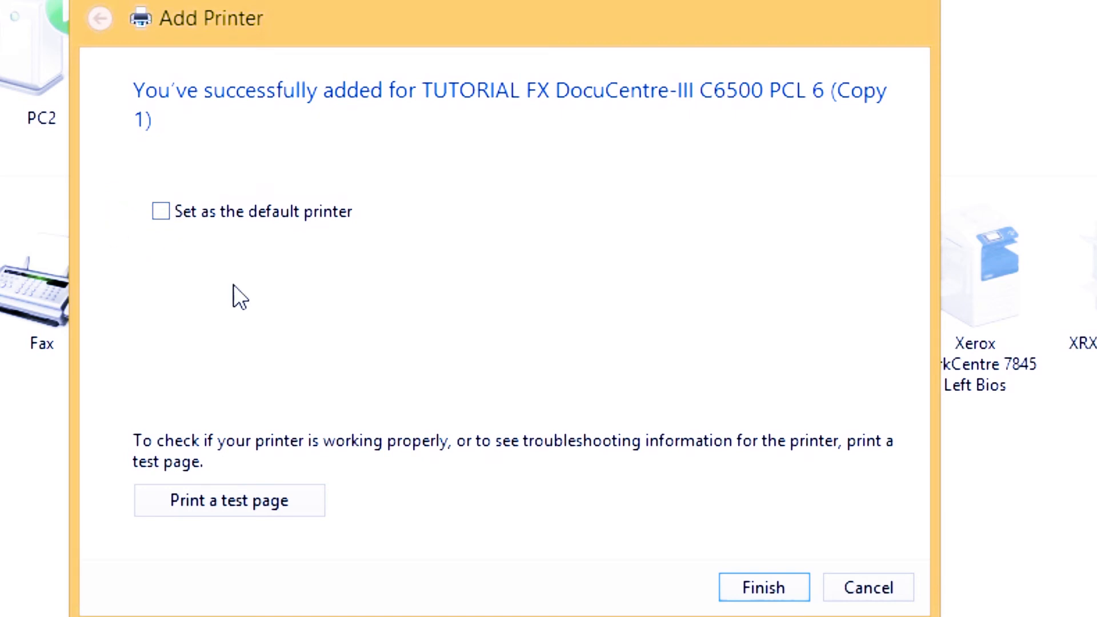
pyautogui.click(762, 586)
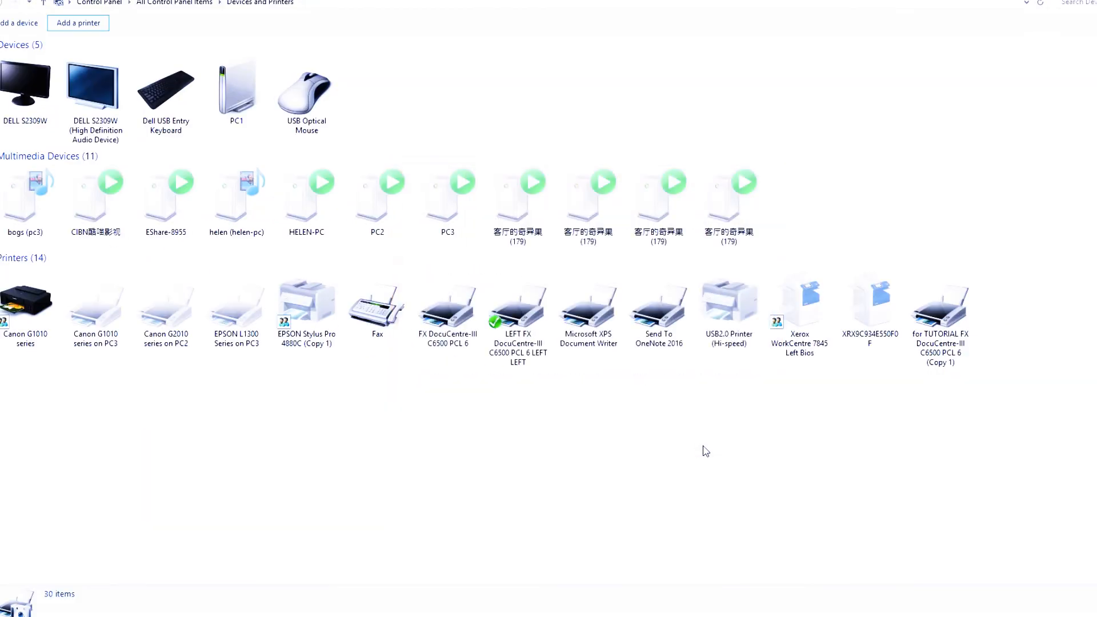
pyautogui.click(941, 309)
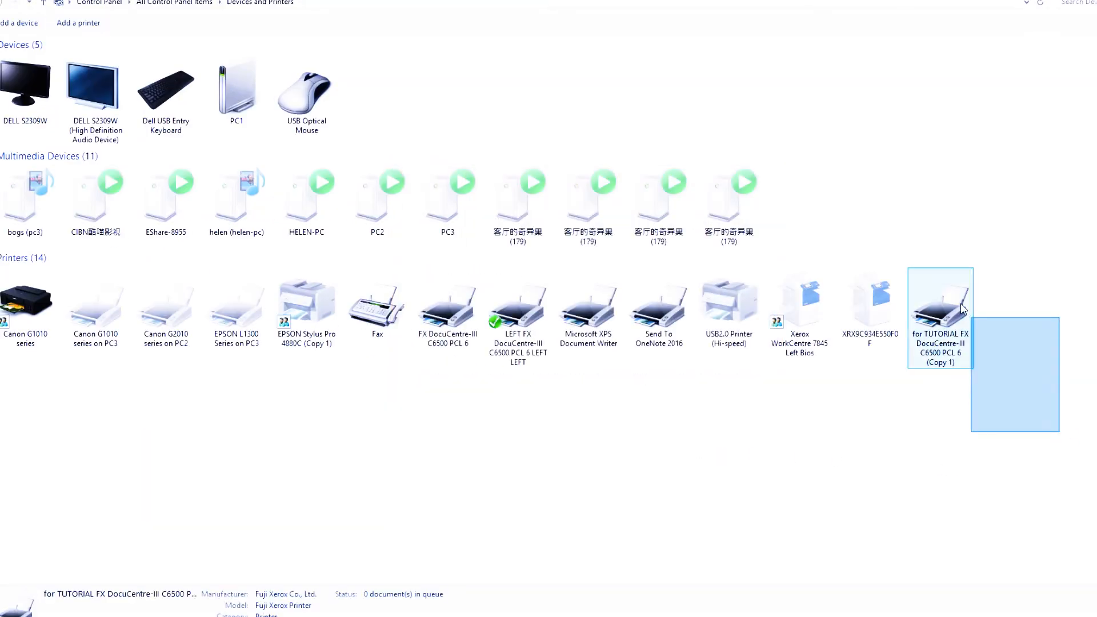
pyautogui.click(940, 312)
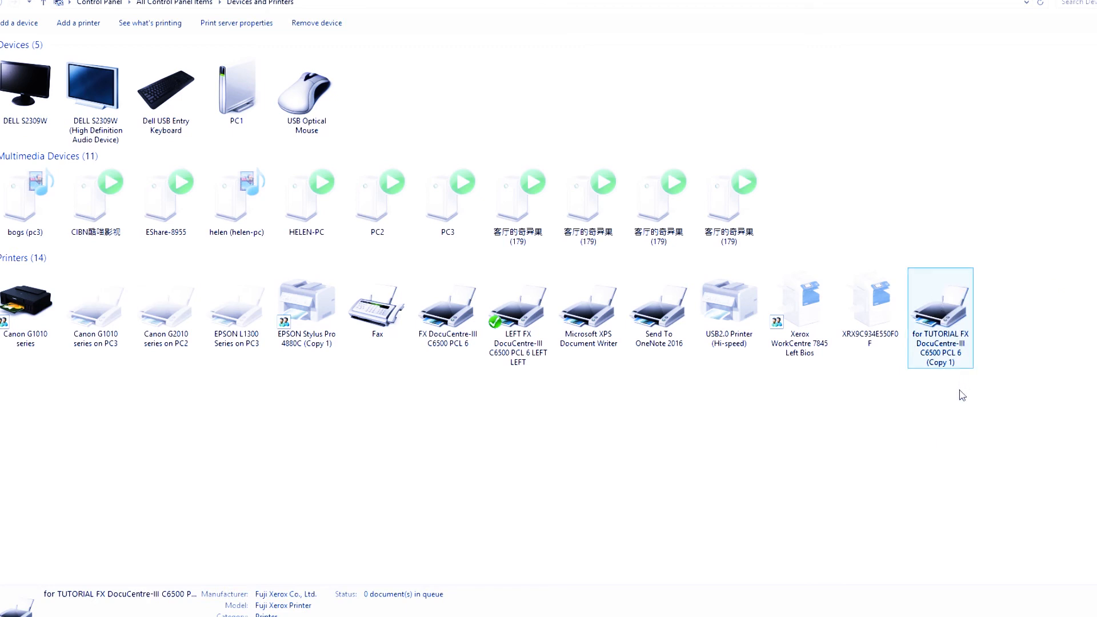
pyautogui.moveTo(157, 612)
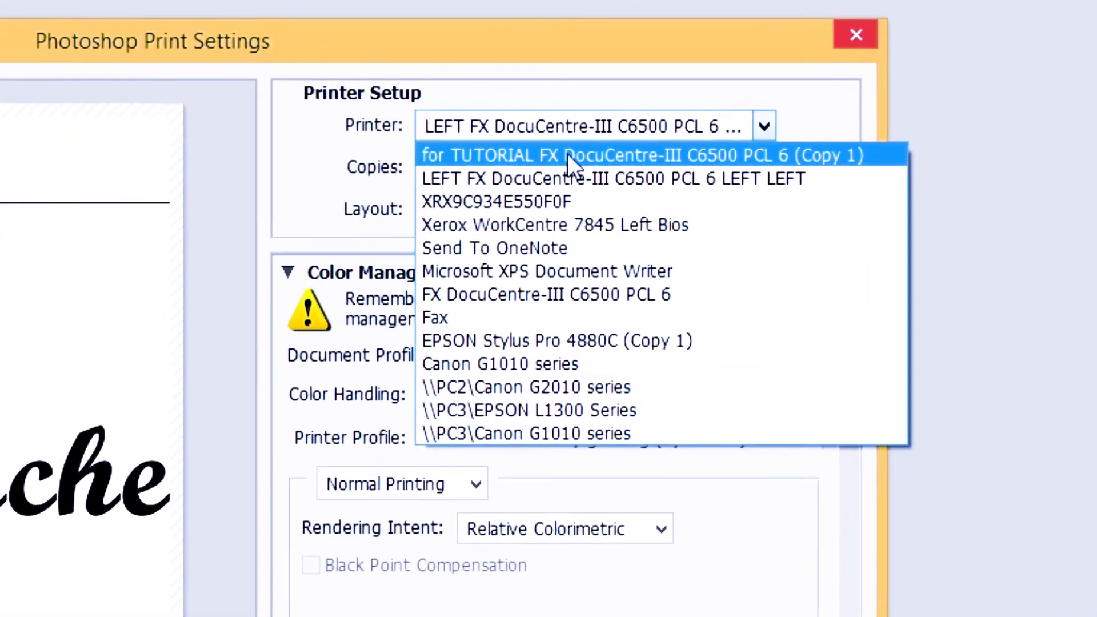
# Print the Bios Techcher document landscape on the 'for TUTORIAL' DocuCentre printer.
pyautogui.click(574, 155)
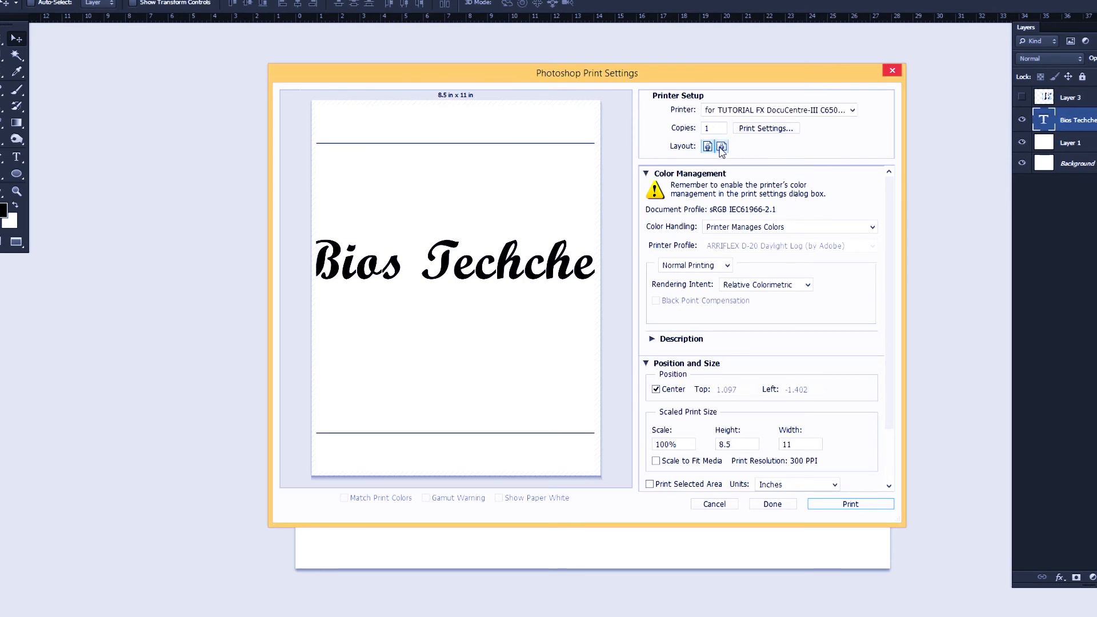
pyautogui.click(707, 146)
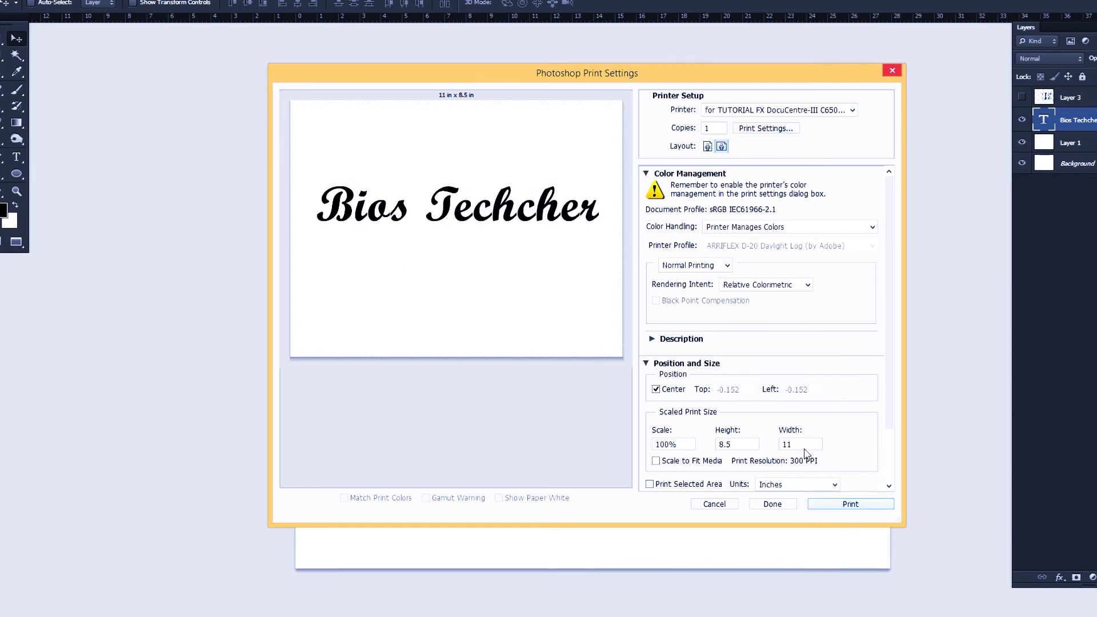
pyautogui.click(850, 504)
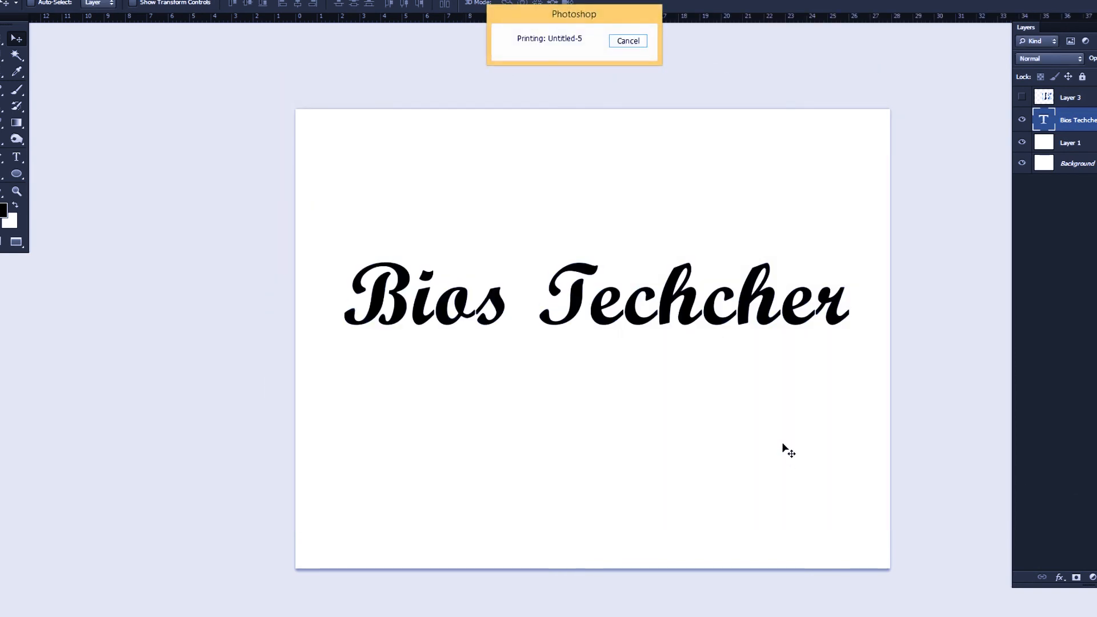
pyautogui.click(627, 41)
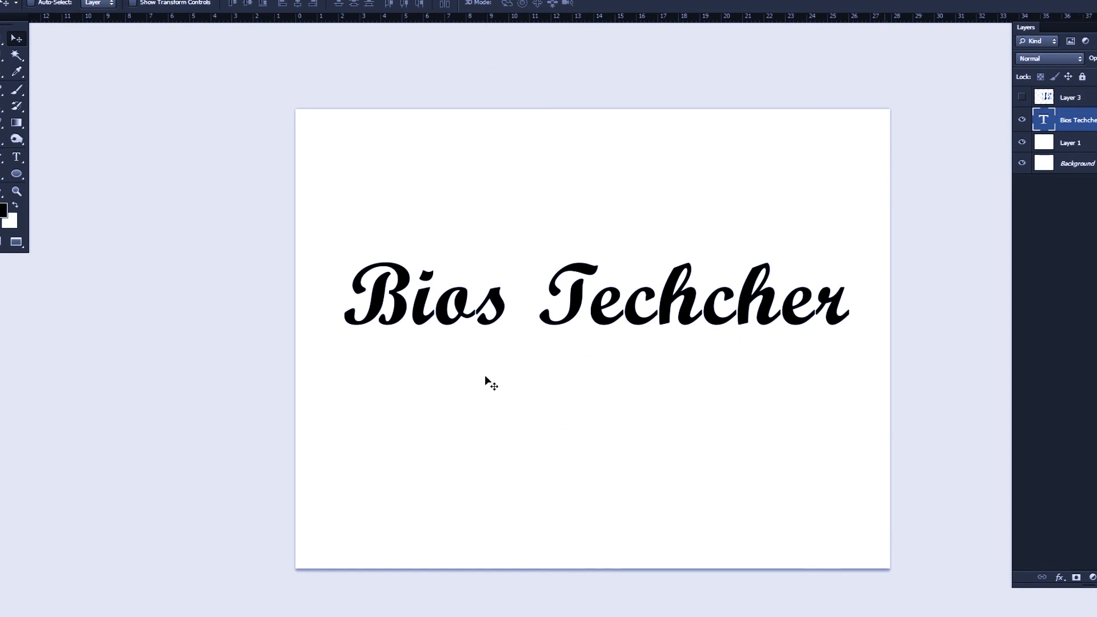